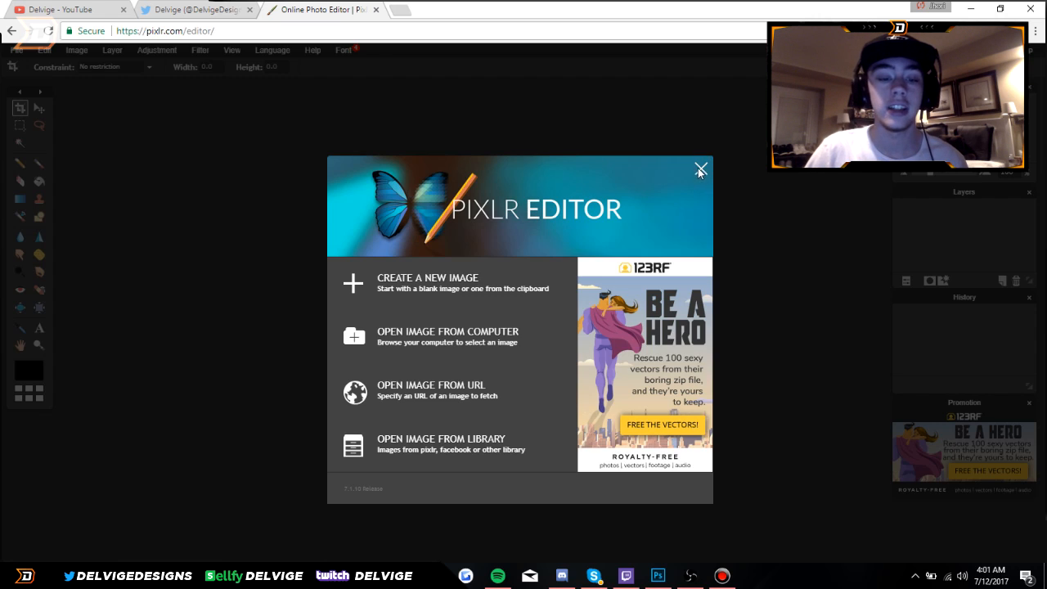
Create a new transparent canvas of 2560 by 1440 pixels via File > New image.
left_click(700, 169)
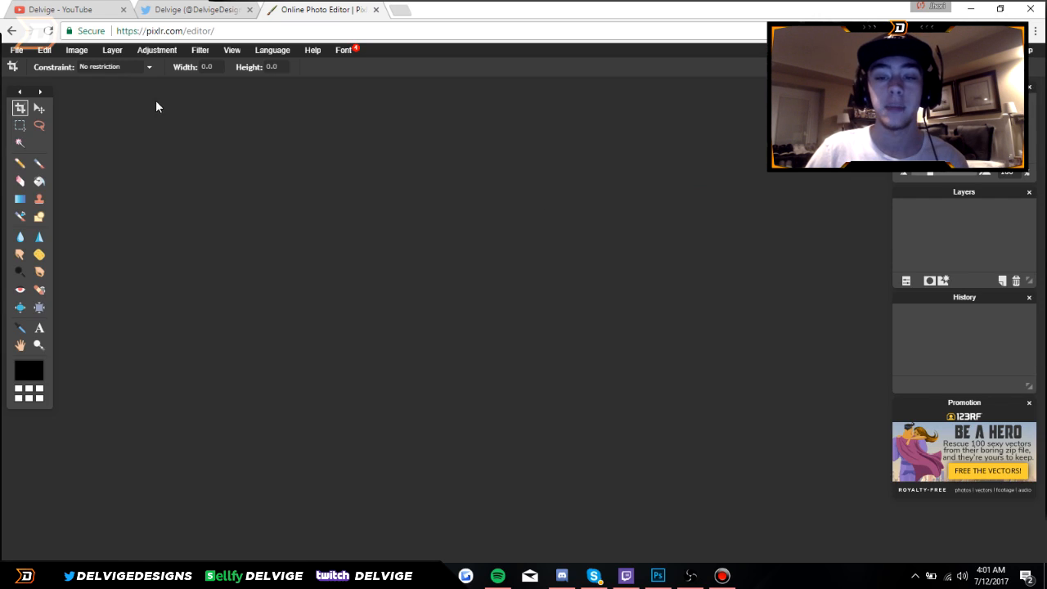
left_click(17, 49)
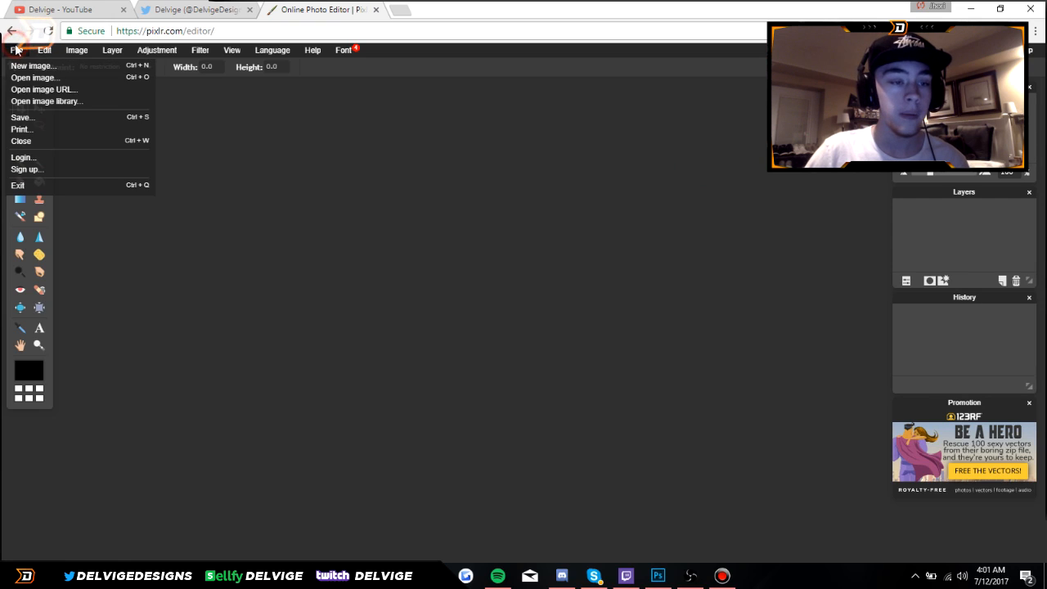
left_click(32, 66)
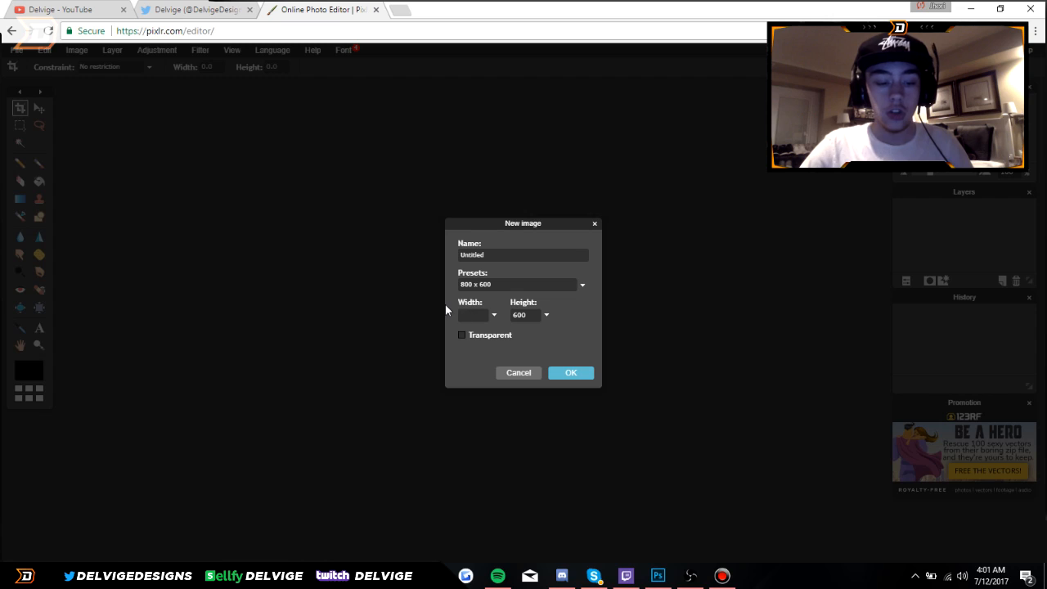
type("2560")
type("144")
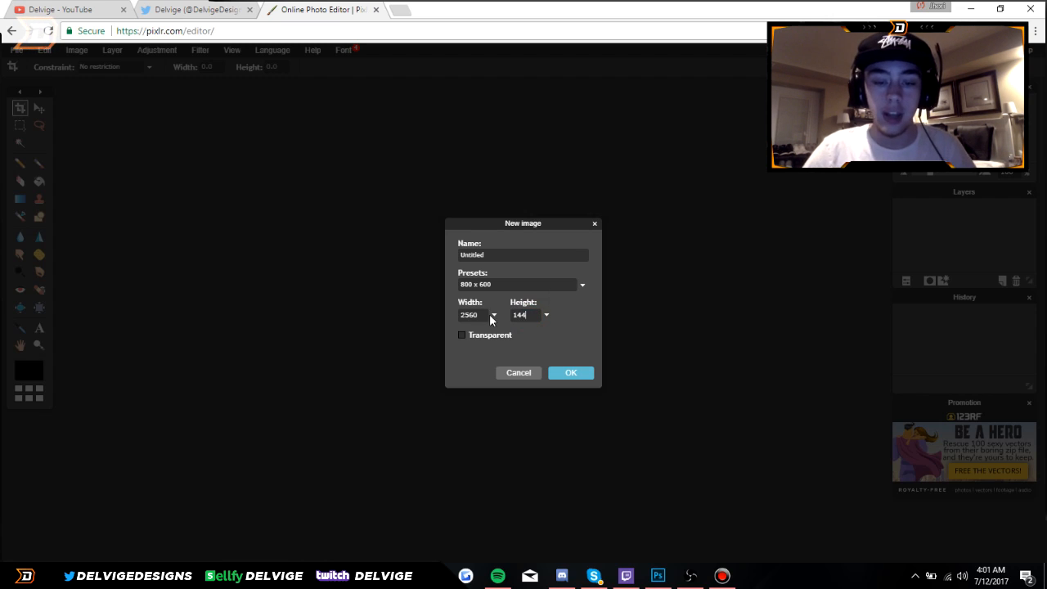
left_click(461, 334)
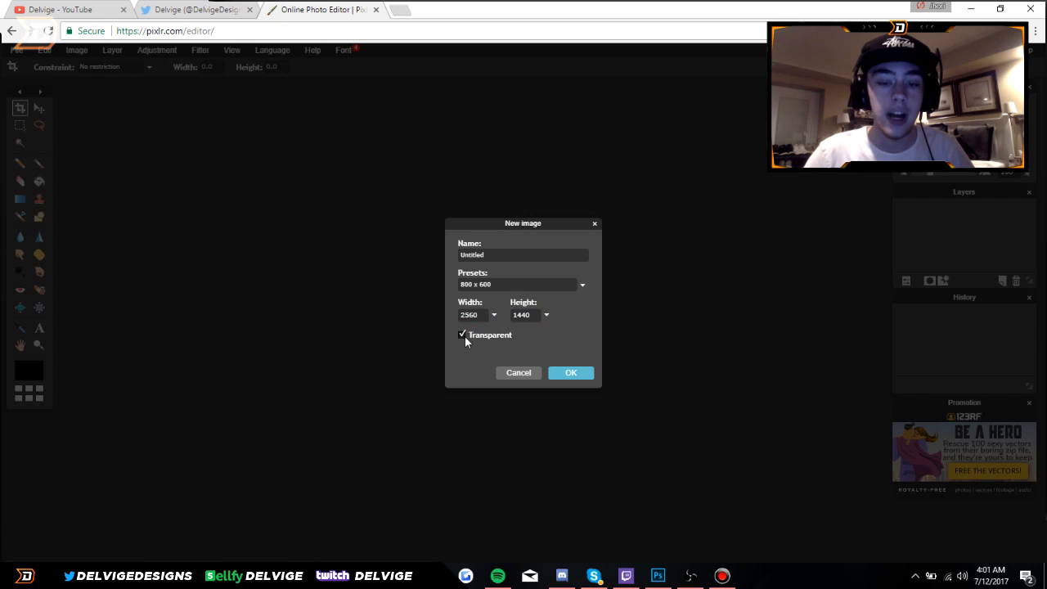
left_click(571, 373)
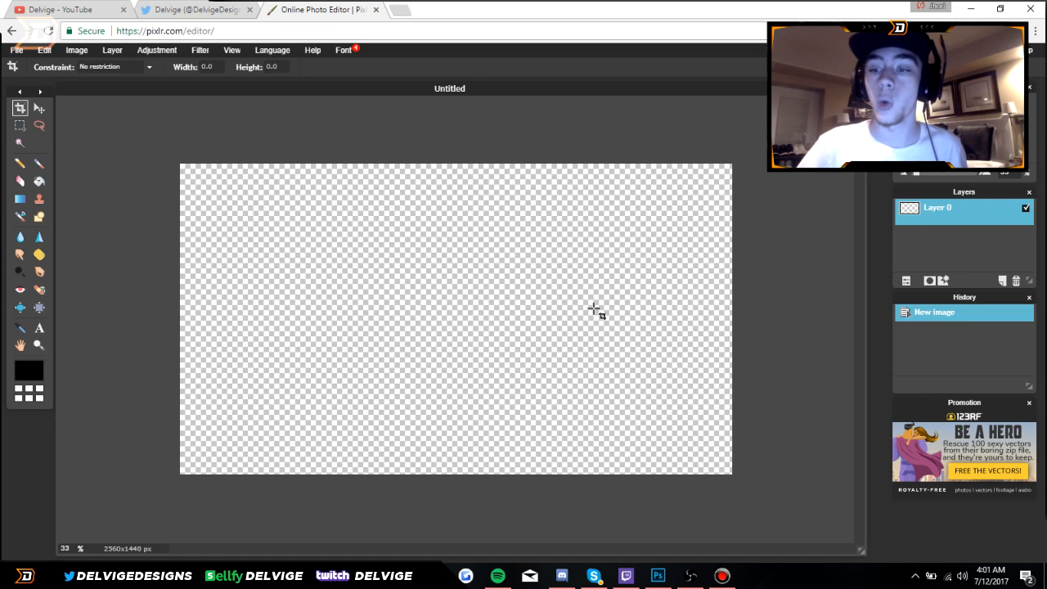
Add an empty layer and fill it with a red gradient running down the canvas.
left_click(906, 281)
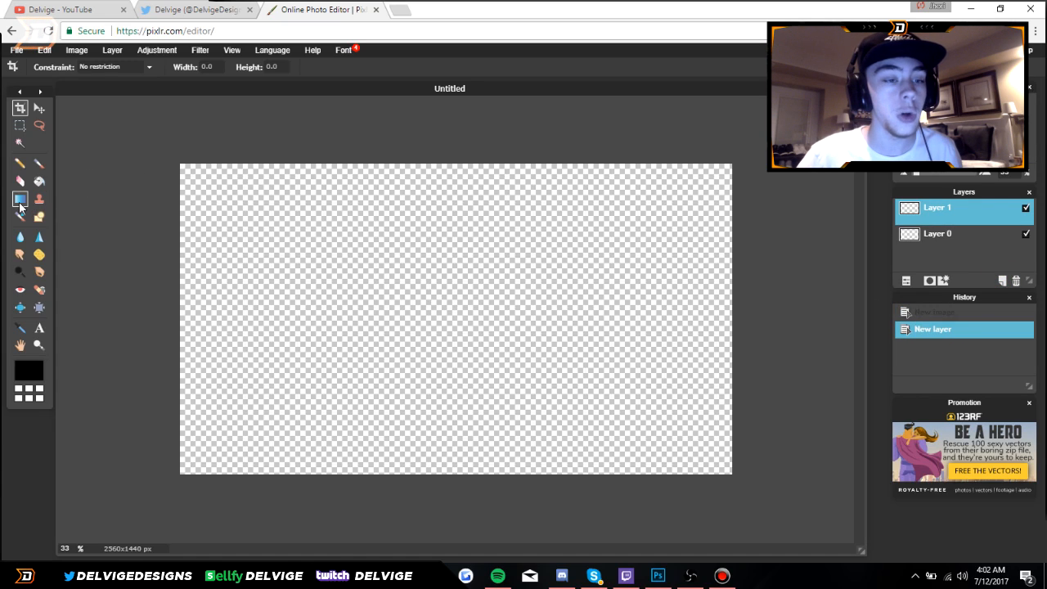
left_click(20, 199)
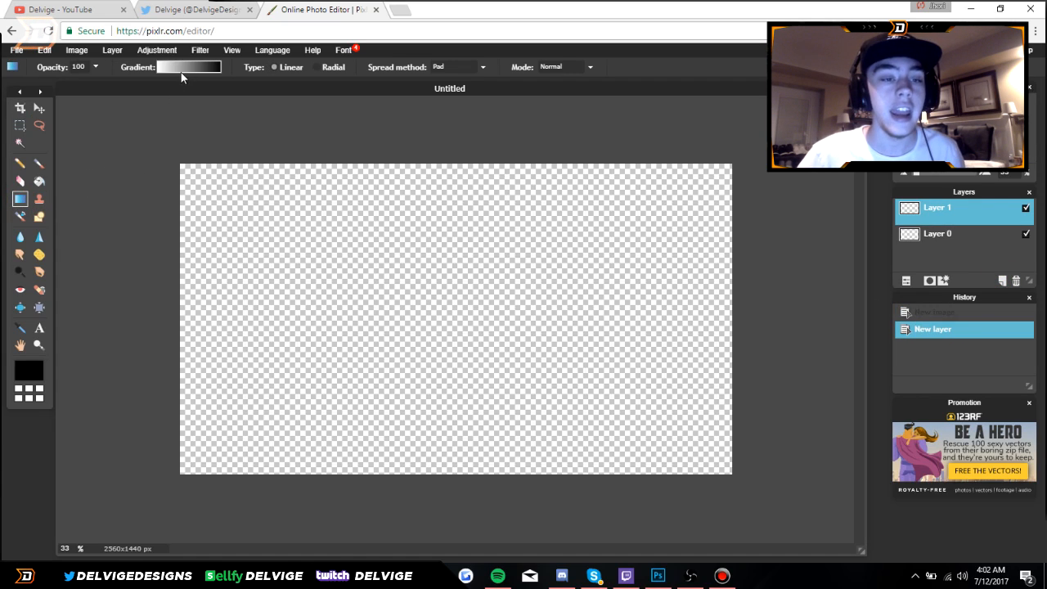
left_click(190, 67)
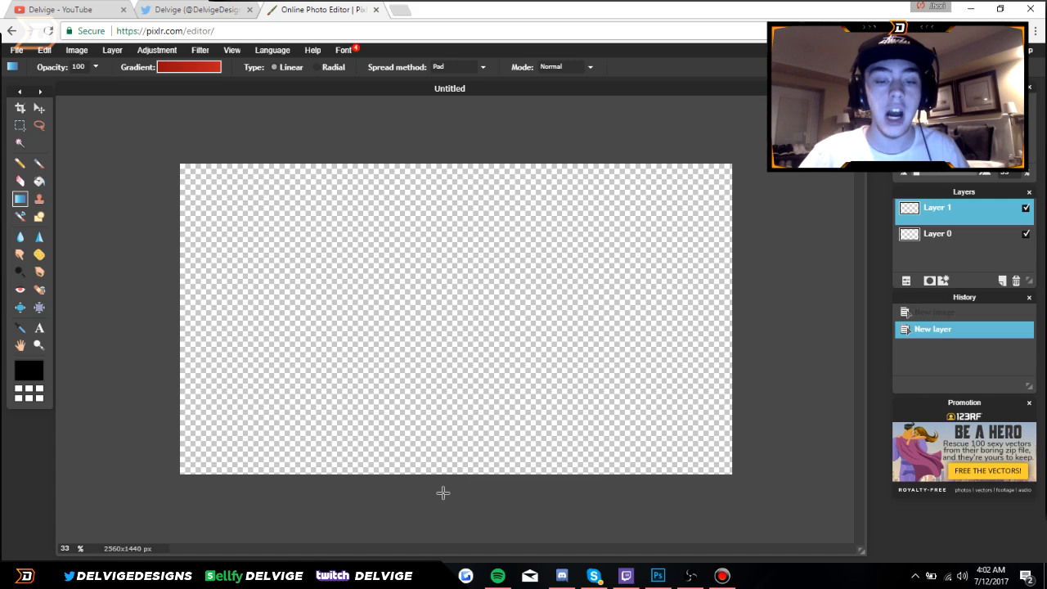
left_click_drag(443, 492, 450, 255)
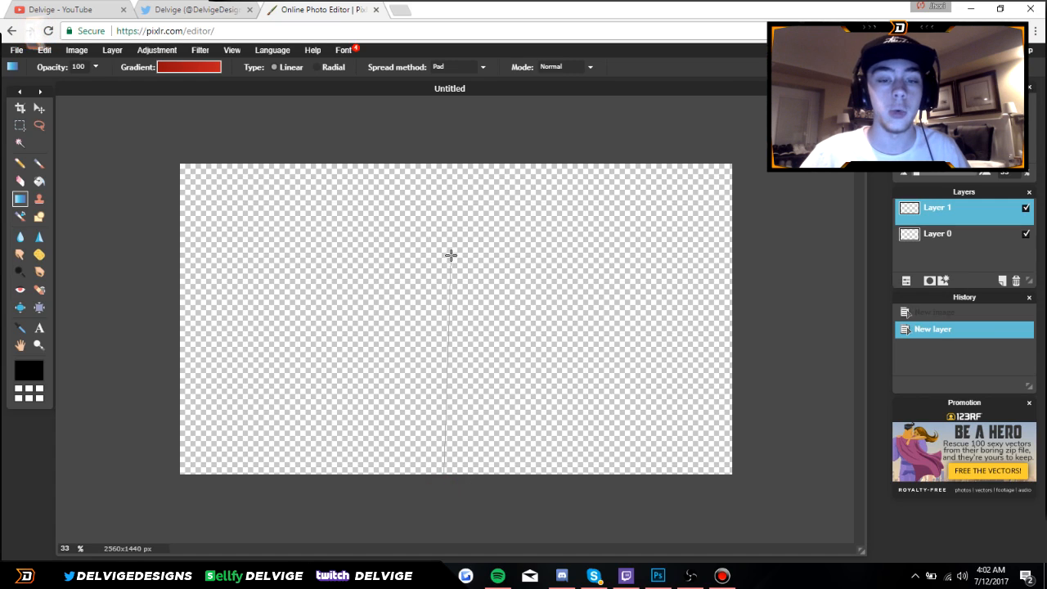
left_click_drag(449, 254, 499, 275)
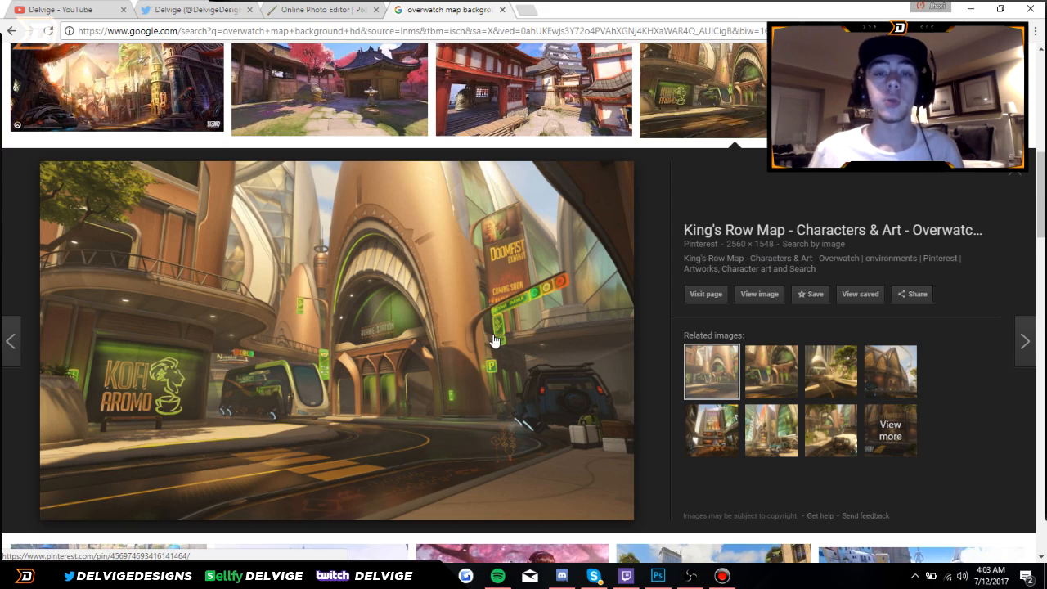
Save the King's Row map image to the Desktop as 'background' and return to Pixlr.
right_click(494, 338)
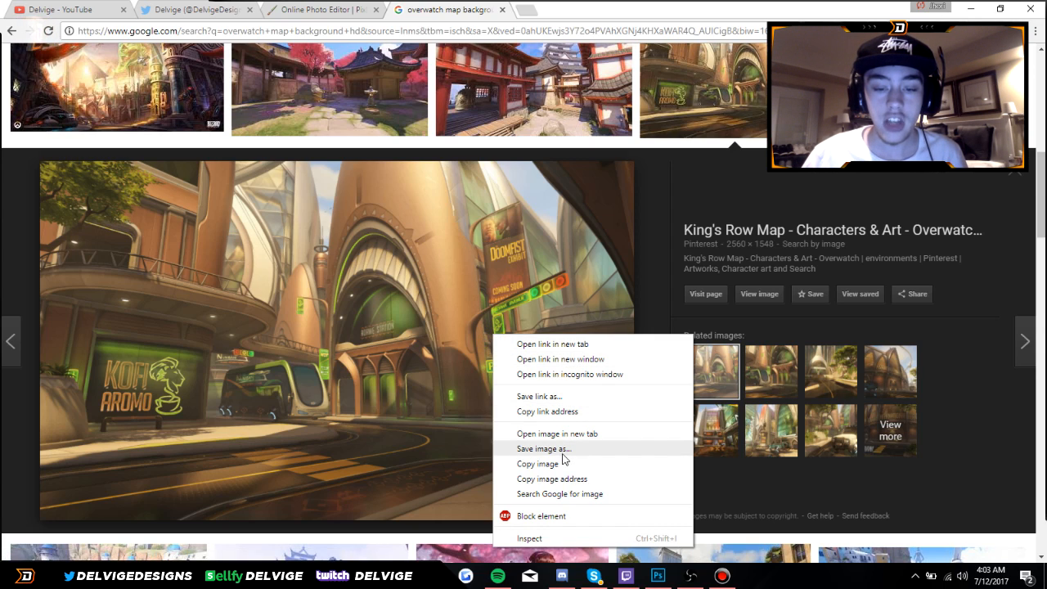
left_click(543, 448)
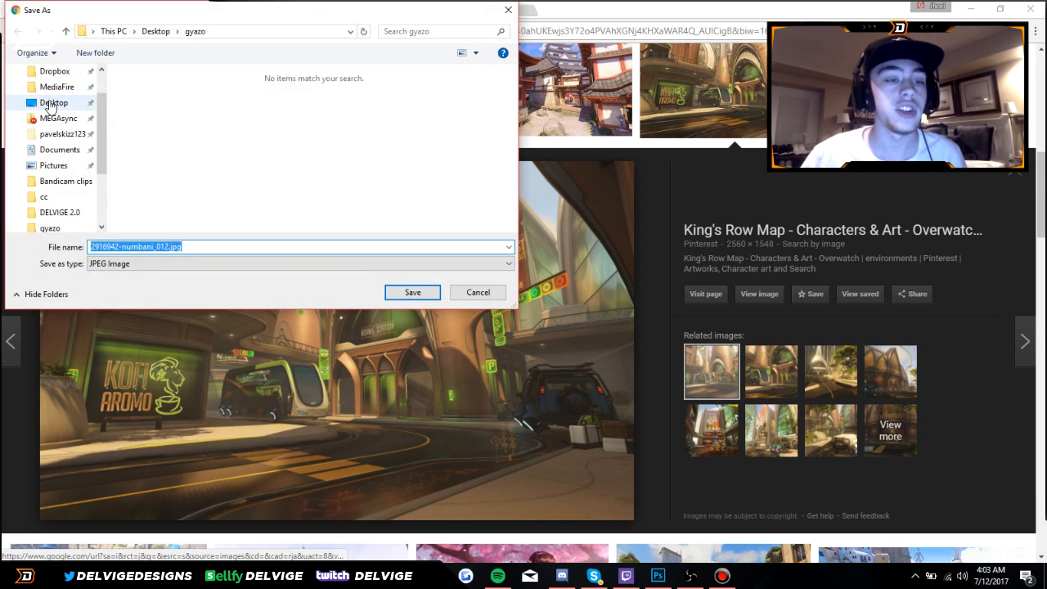
left_click(52, 102)
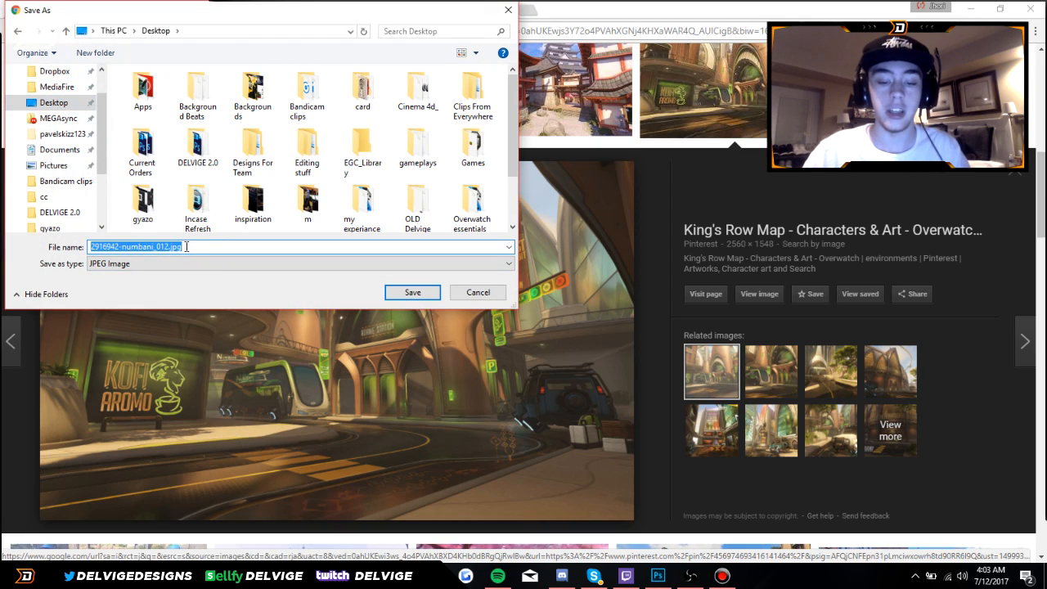
type("backgrou")
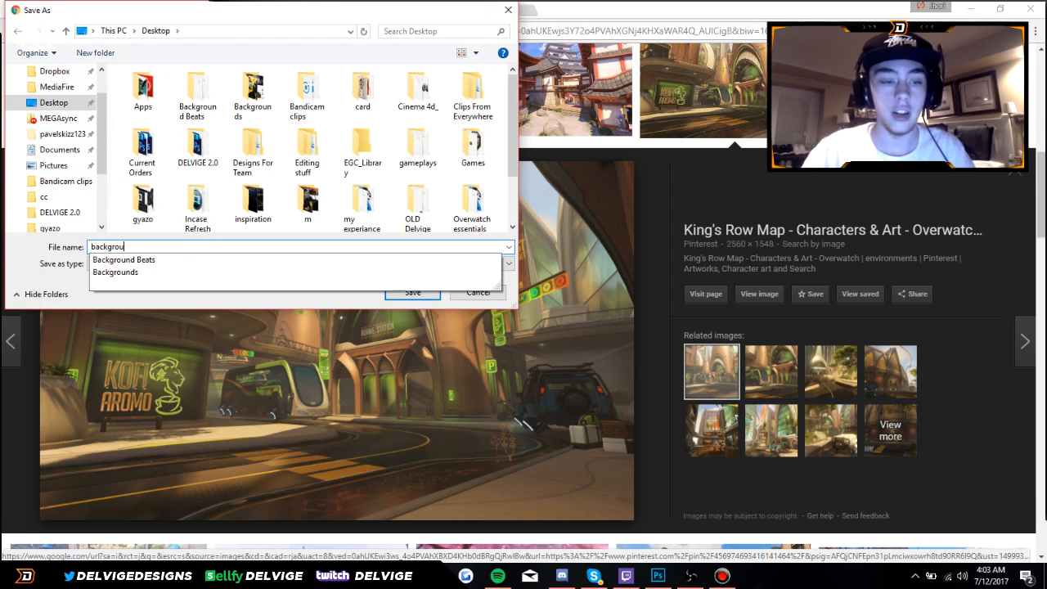
type("background")
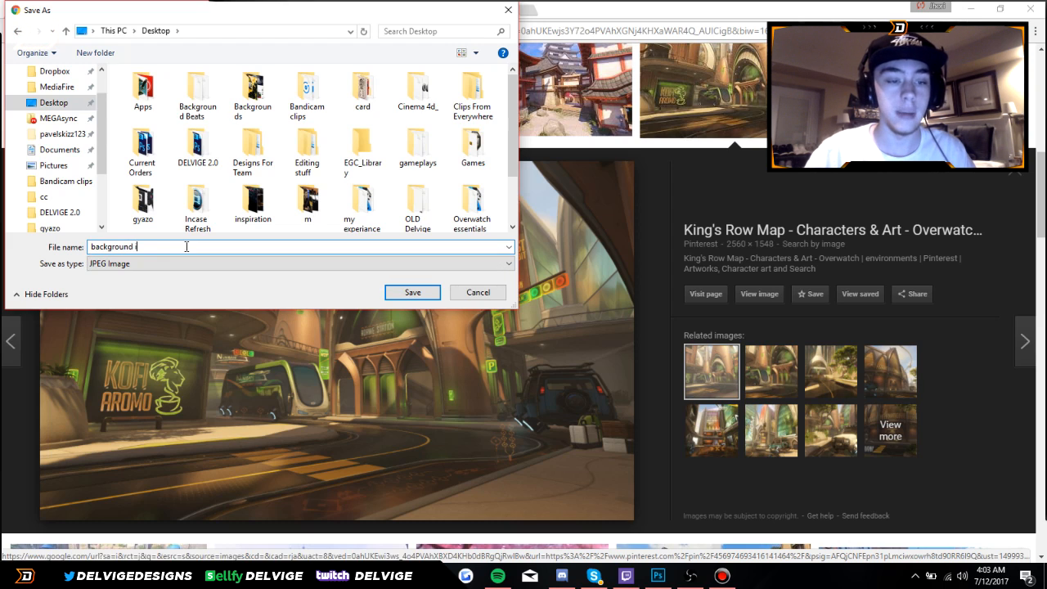
left_click(412, 291)
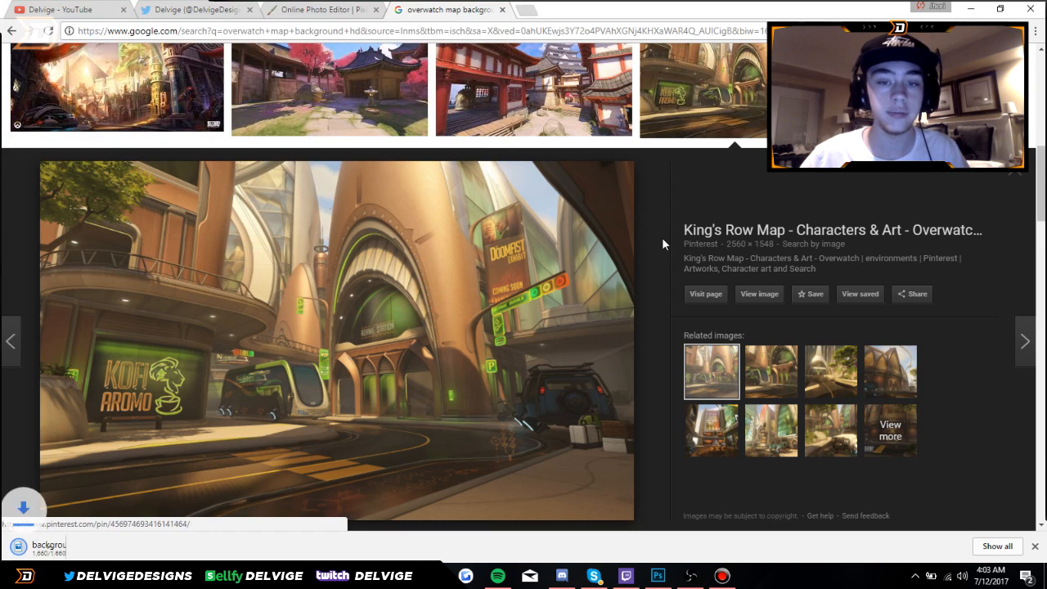
left_click(319, 10)
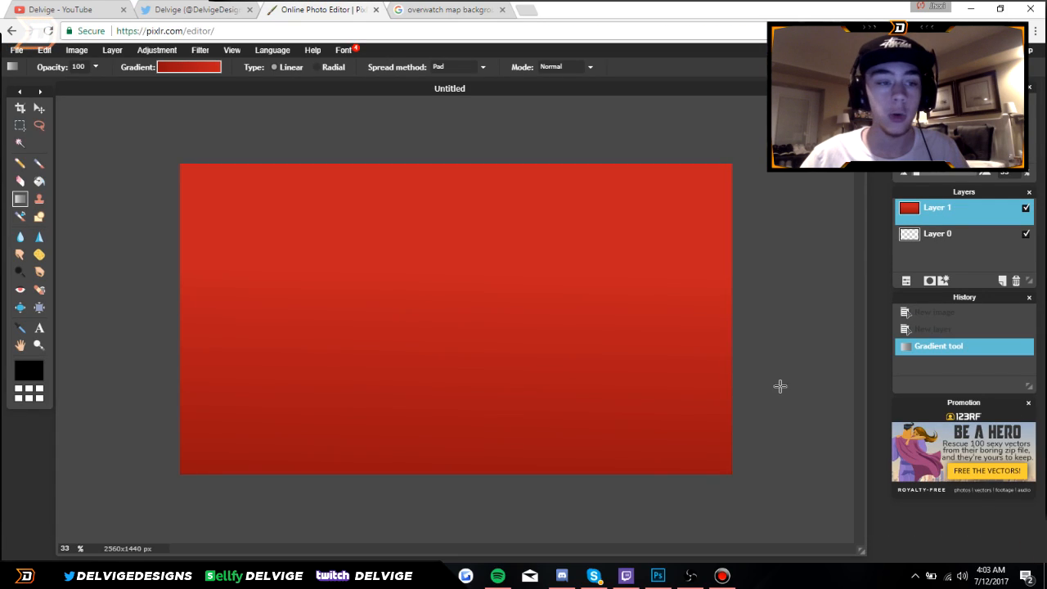
Load the saved background image, copy it whole, and paste it as a layer above the gradient.
left_click(17, 49)
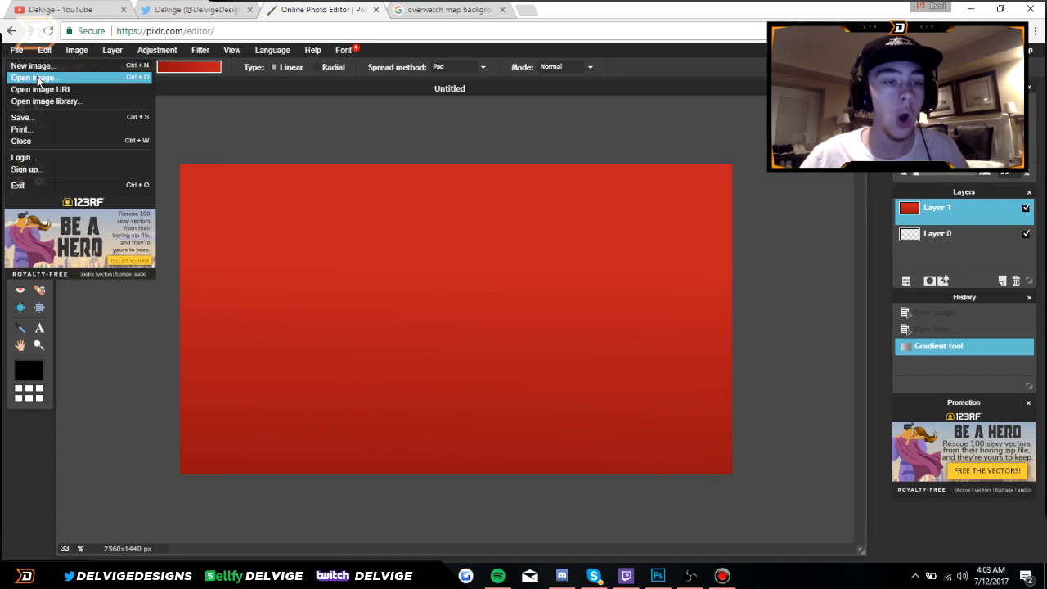
left_click(34, 77)
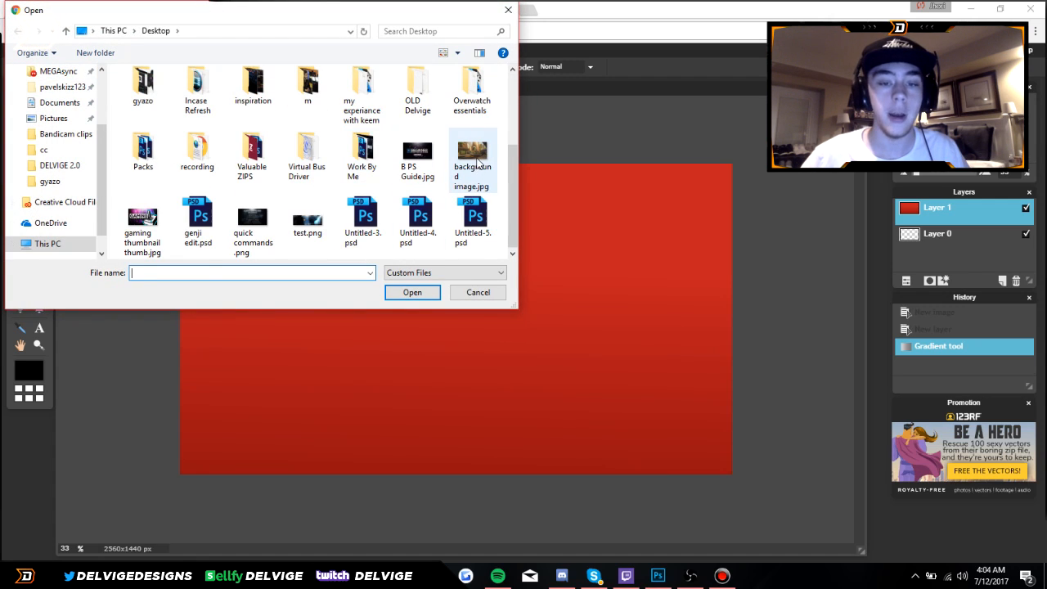
left_click(412, 291)
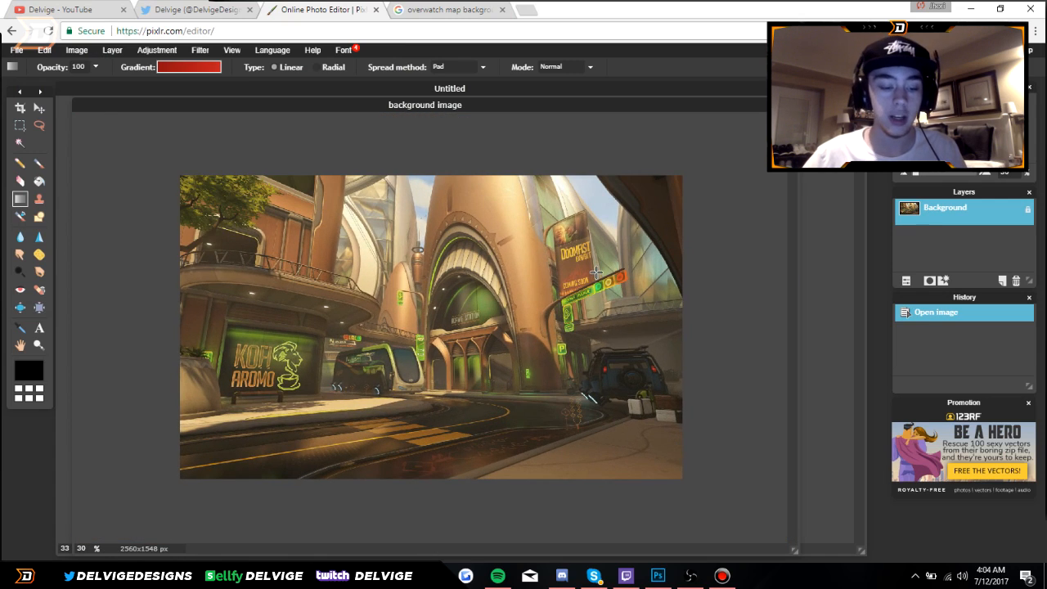
key("ctrl+a")
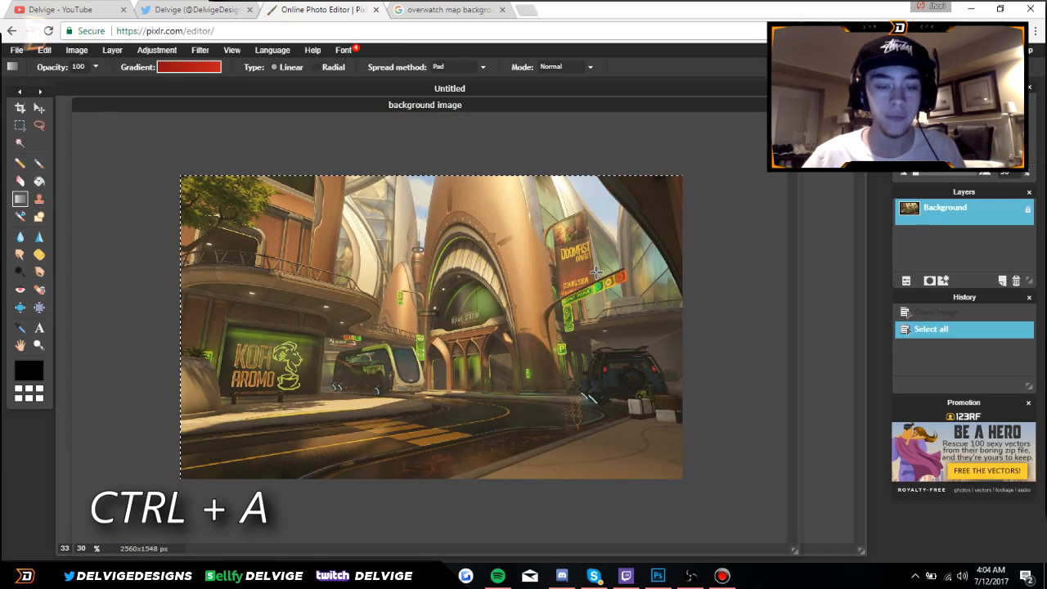
key("ctrl+c")
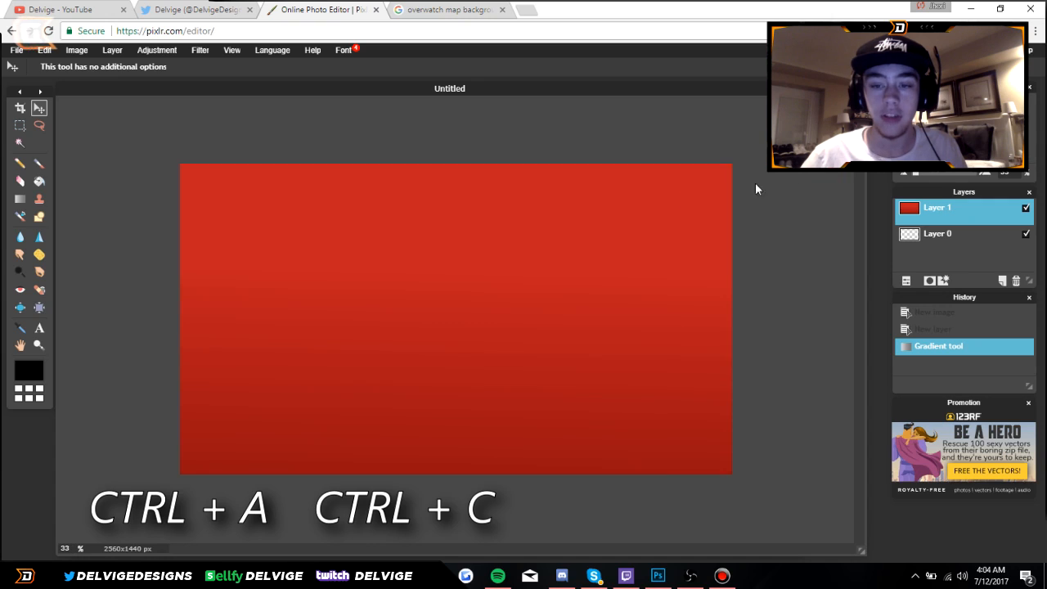
key("ctrl+v")
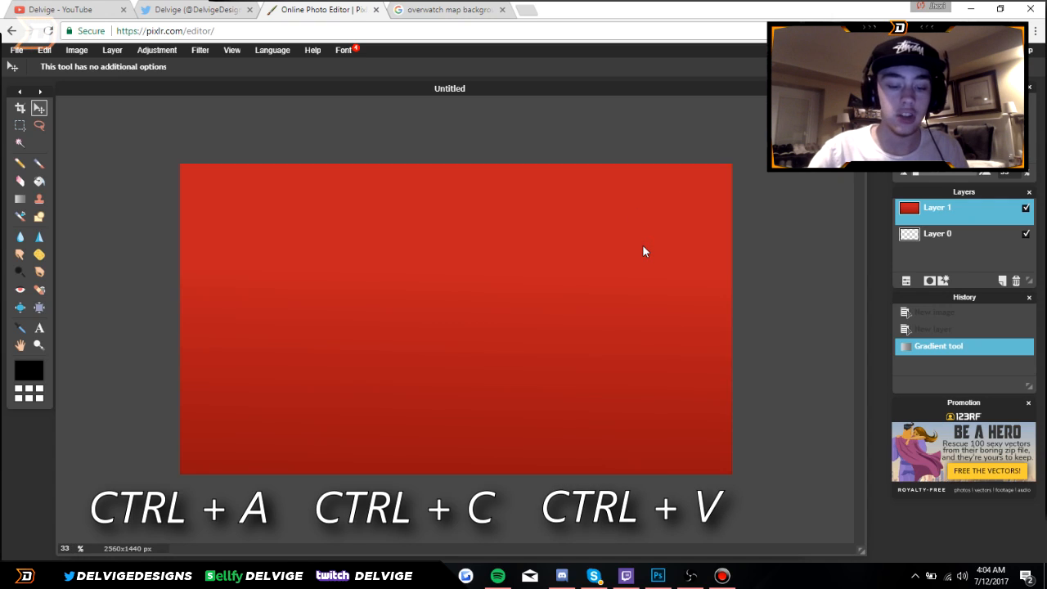
key("ctrl+v")
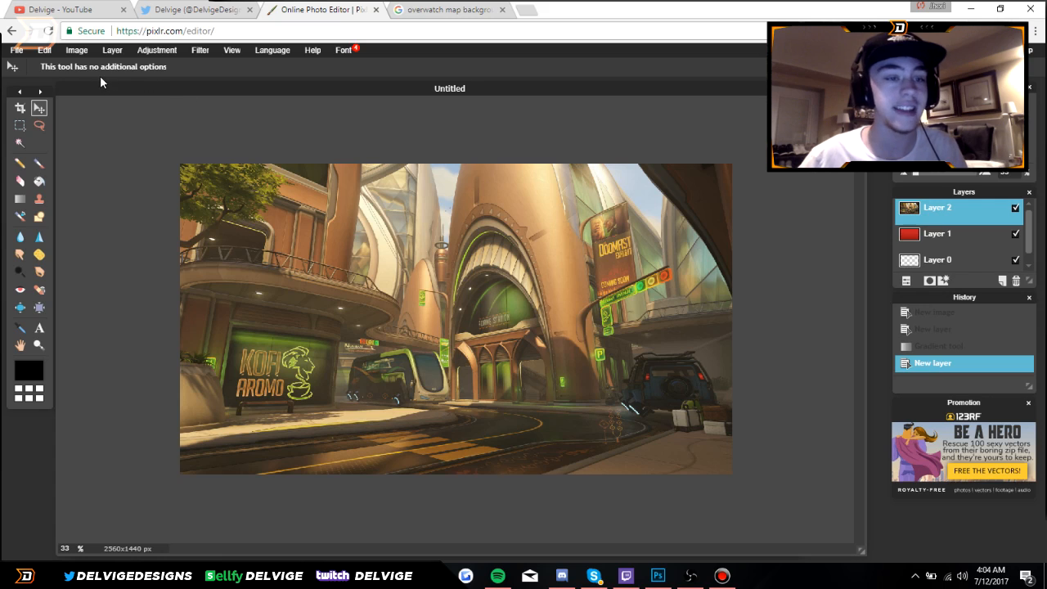
Desaturate the map layer with Hue & Saturation, then soften it with a Gaussian blur.
left_click(75, 49)
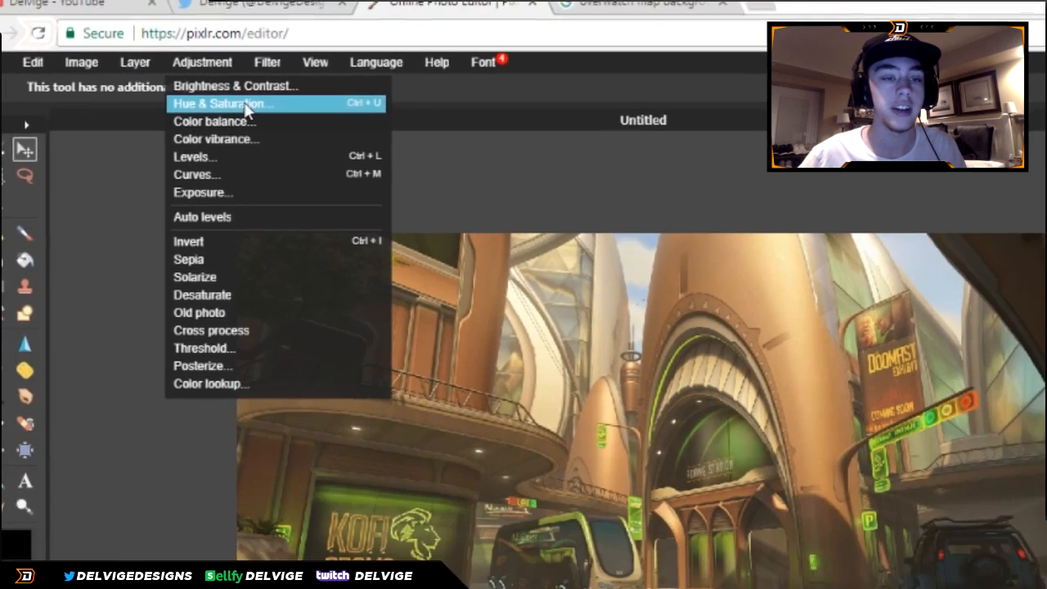
left_click(223, 103)
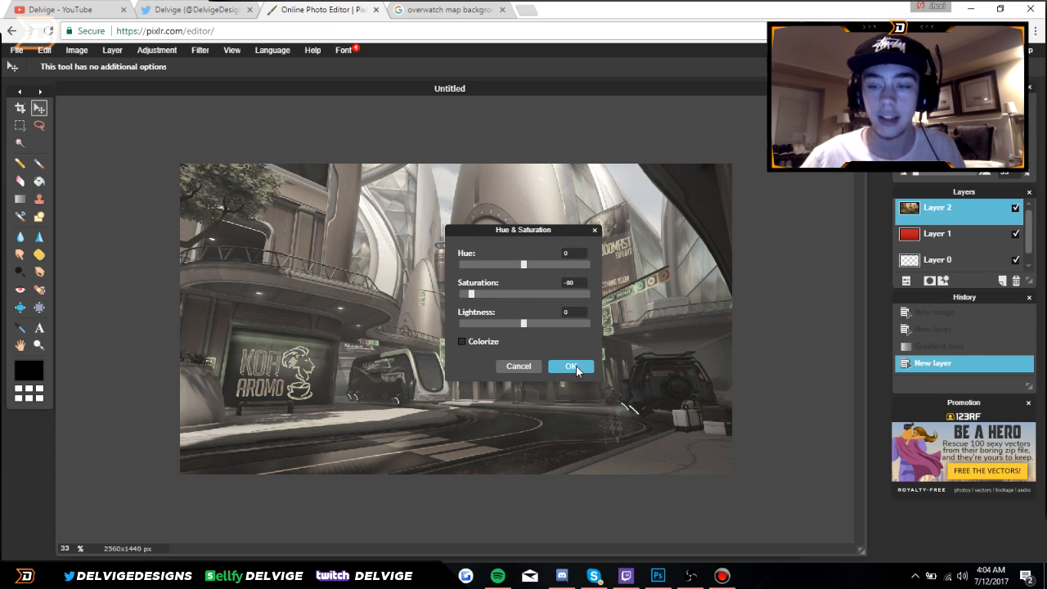
left_click(571, 367)
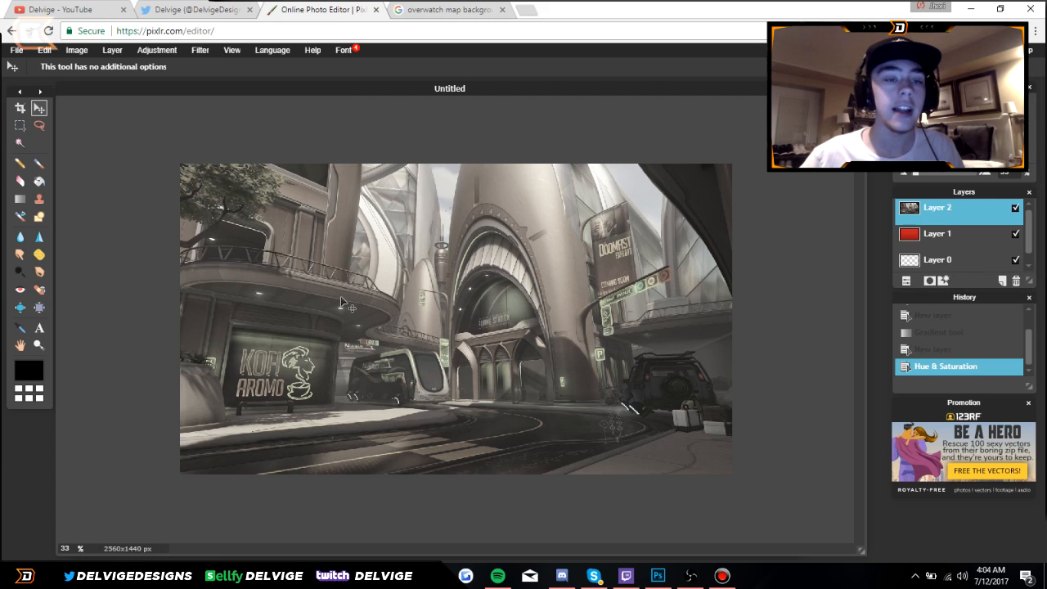
left_click(199, 49)
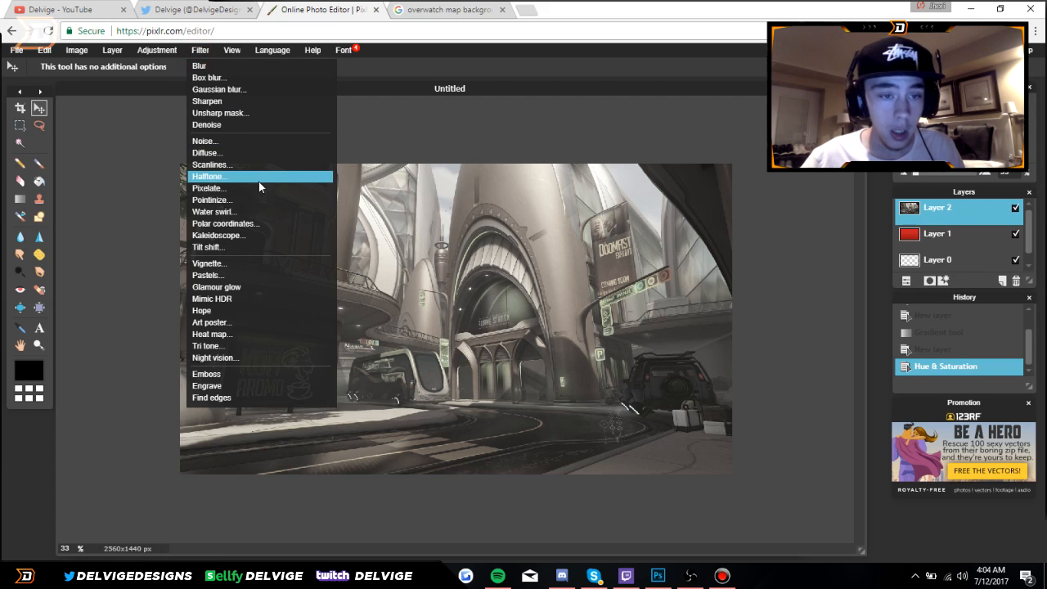
mouse_move(242, 88)
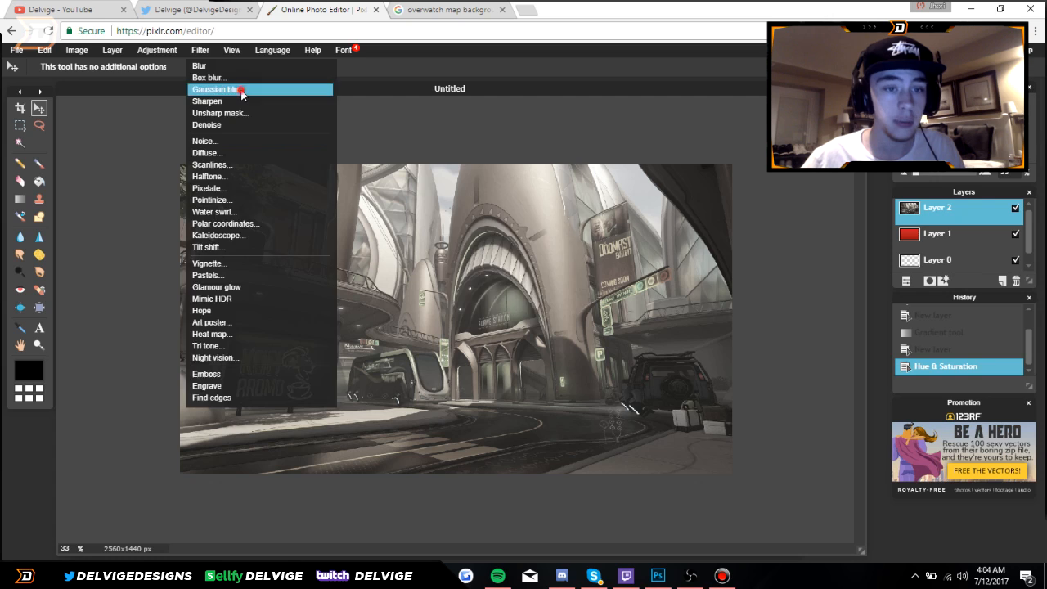
left_click(216, 88)
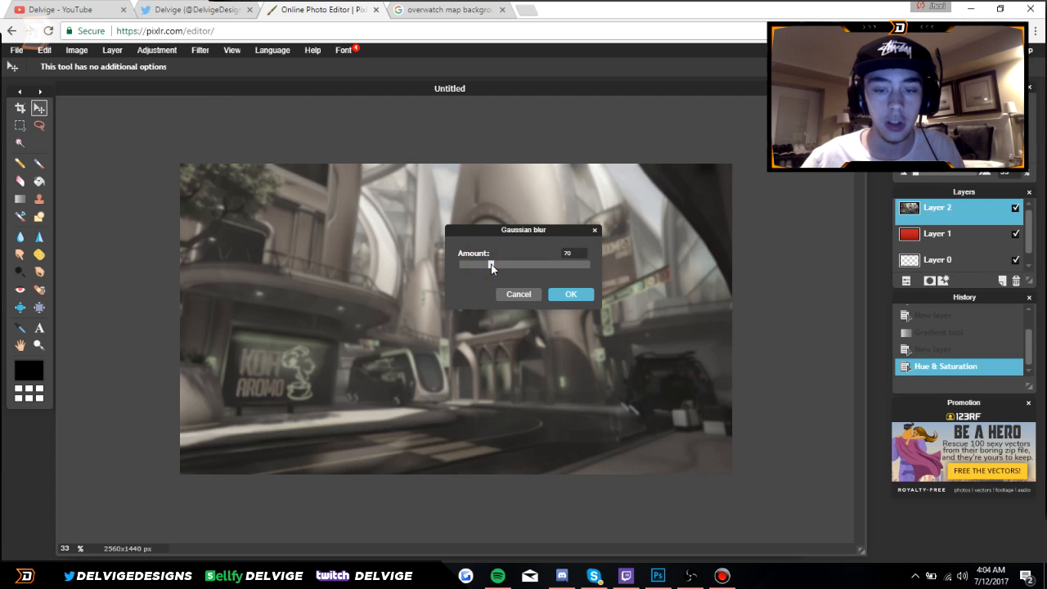
left_click(571, 294)
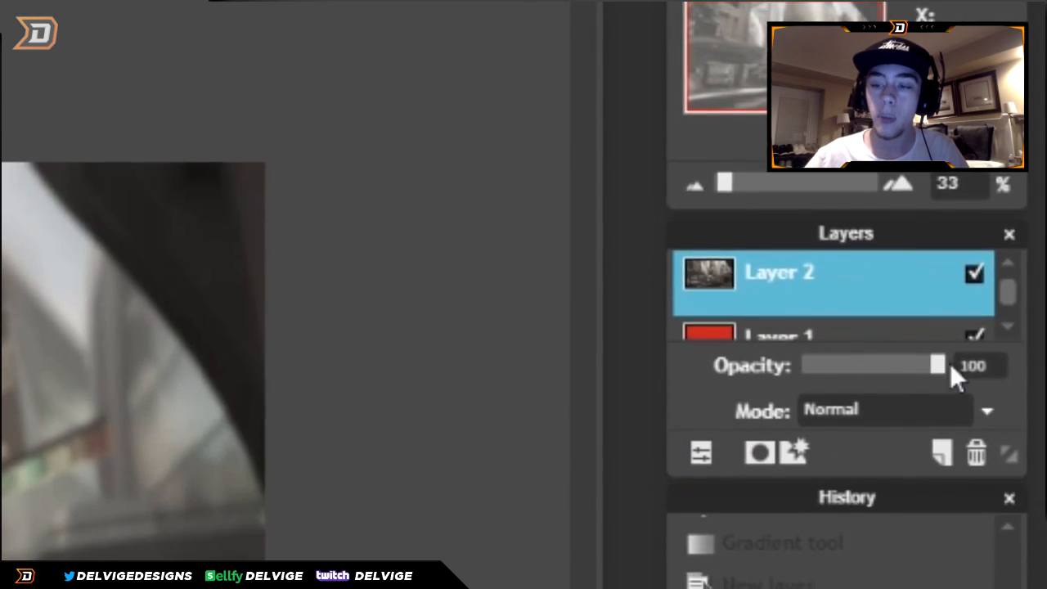
Lower the map layer's opacity so the red gradient shows through it.
left_click_drag(937, 365, 901, 328)
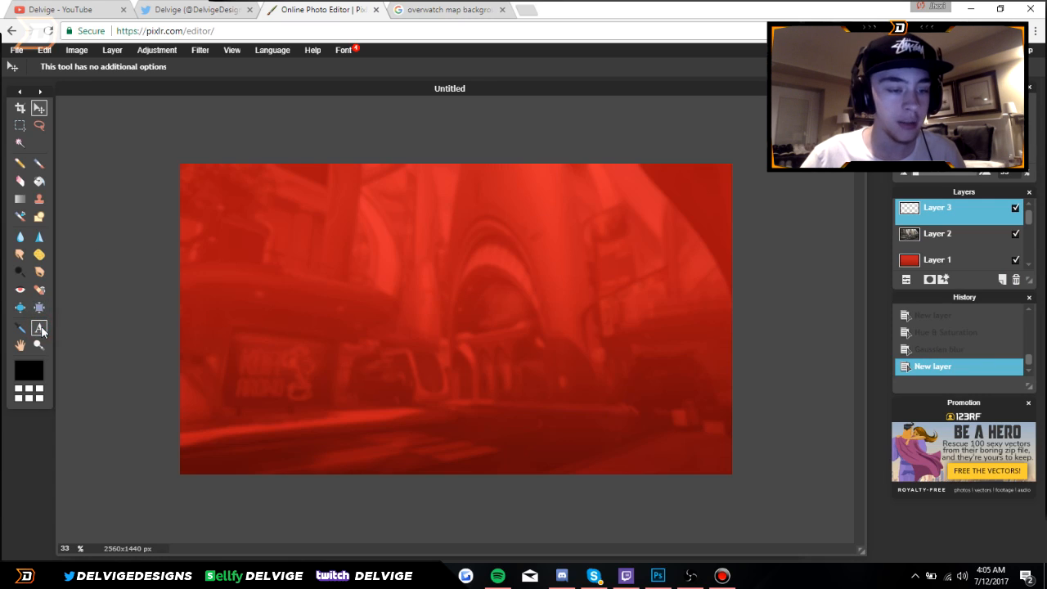
Place a DELVIGE text box on the banner and raise its size to about 110.
left_click(39, 327)
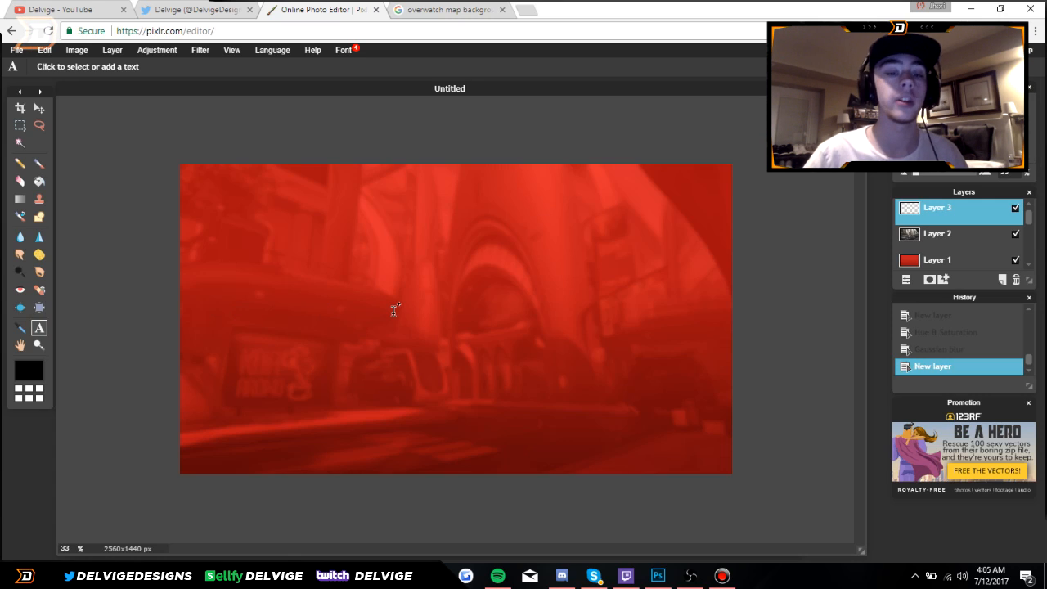
left_click(396, 311)
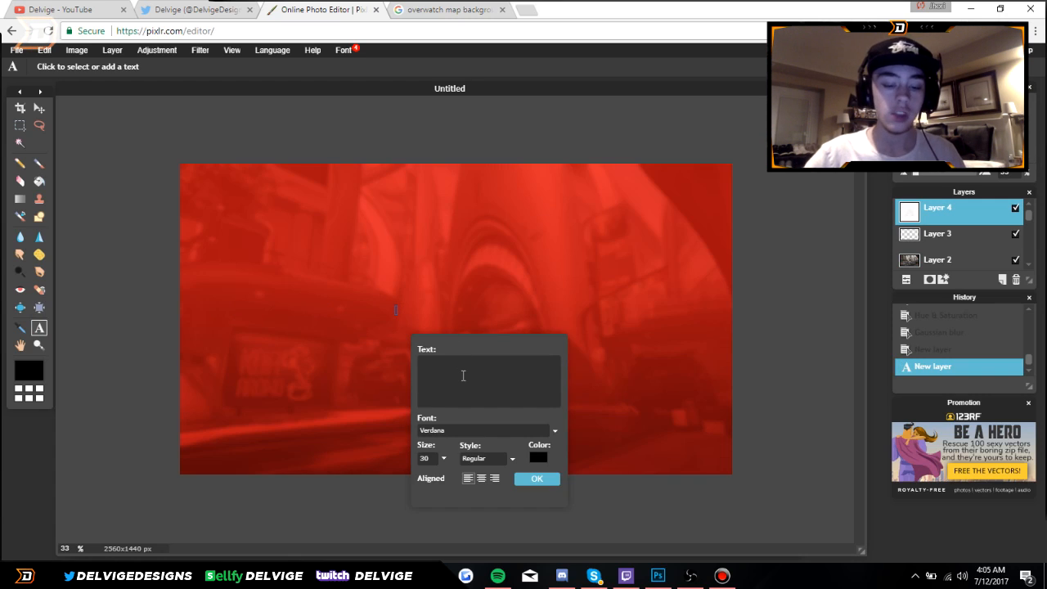
type("DELVIGE")
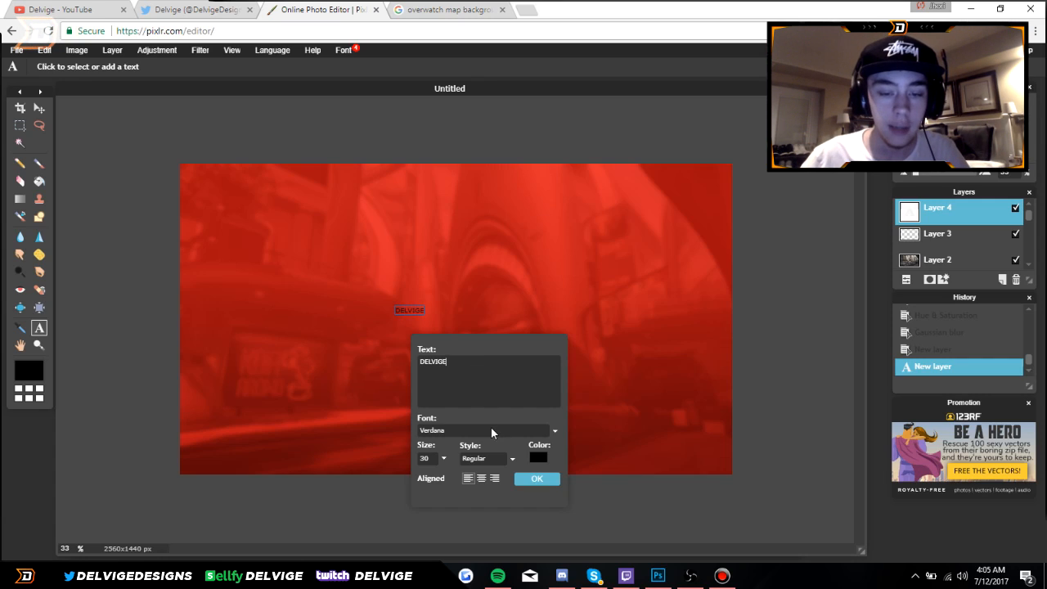
left_click(444, 458)
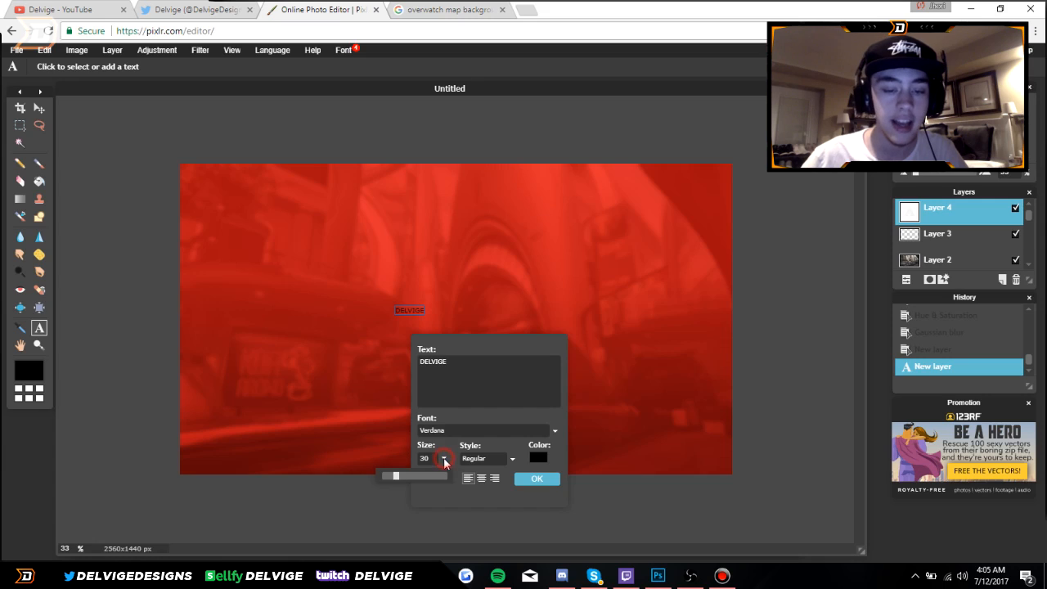
left_click_drag(395, 476, 432, 475)
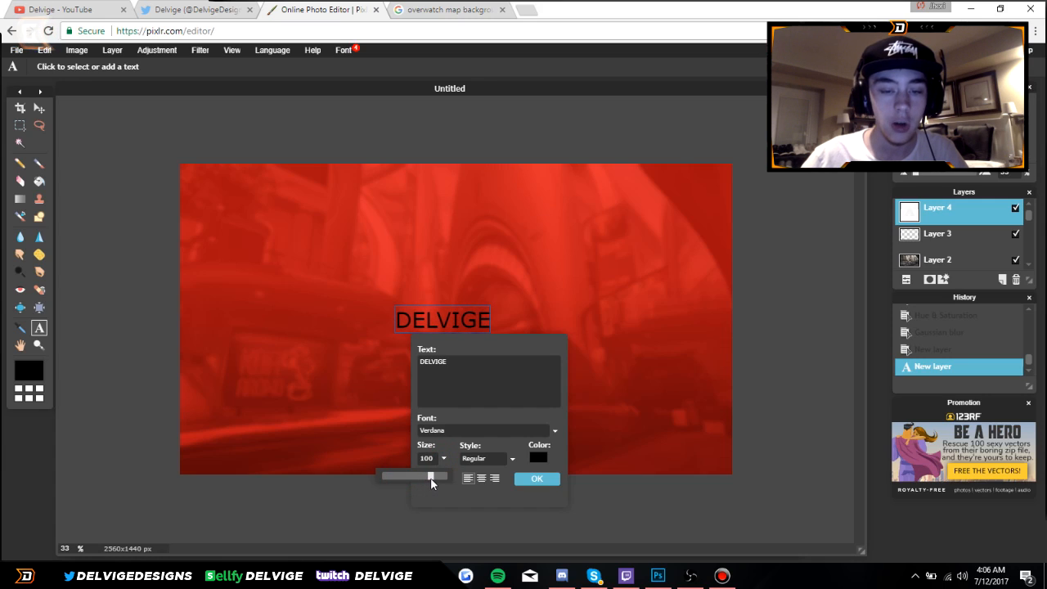
left_click_drag(428, 476, 435, 476)
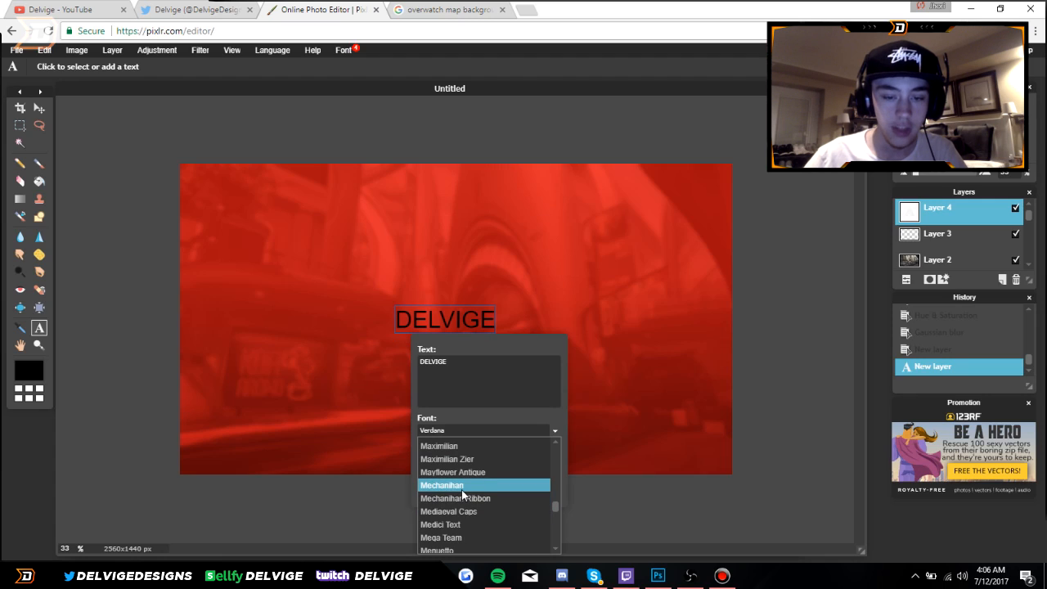
Give the title a Mechanthan-style font in Bold/Italic style and confirm it.
left_click(441, 484)
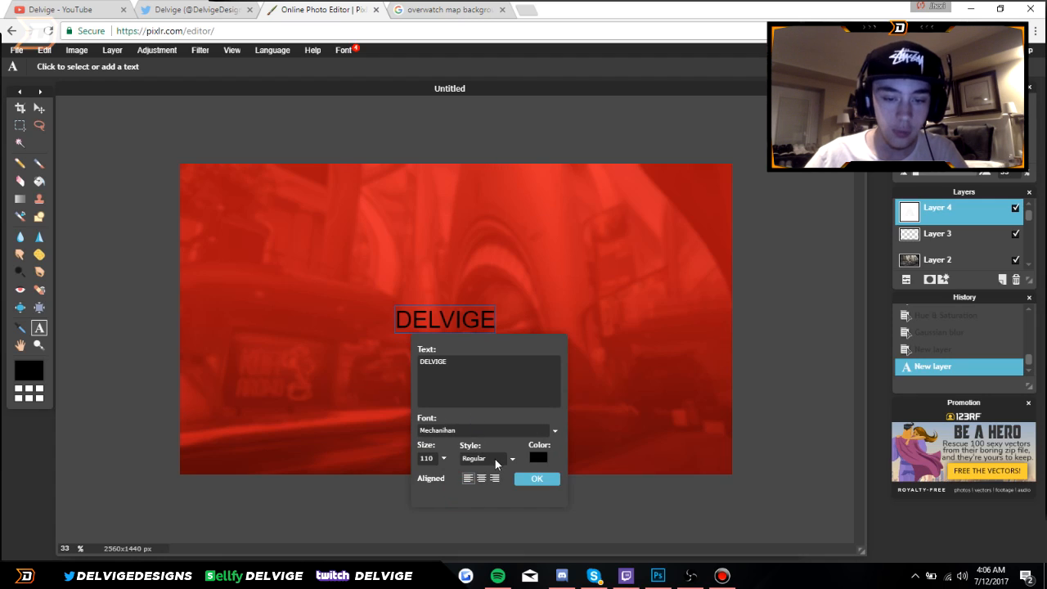
left_click(487, 457)
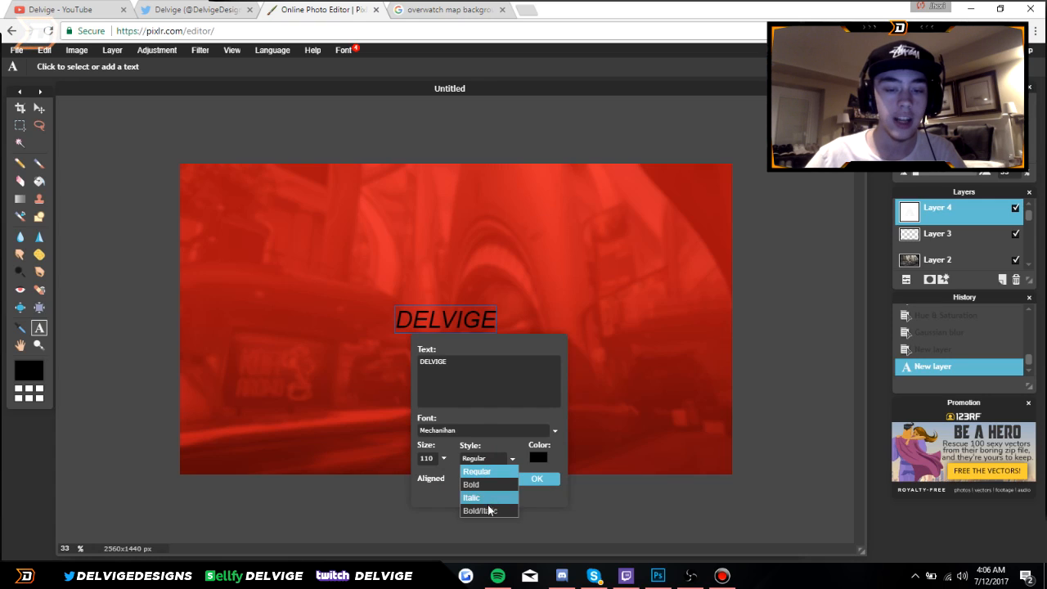
left_click(484, 511)
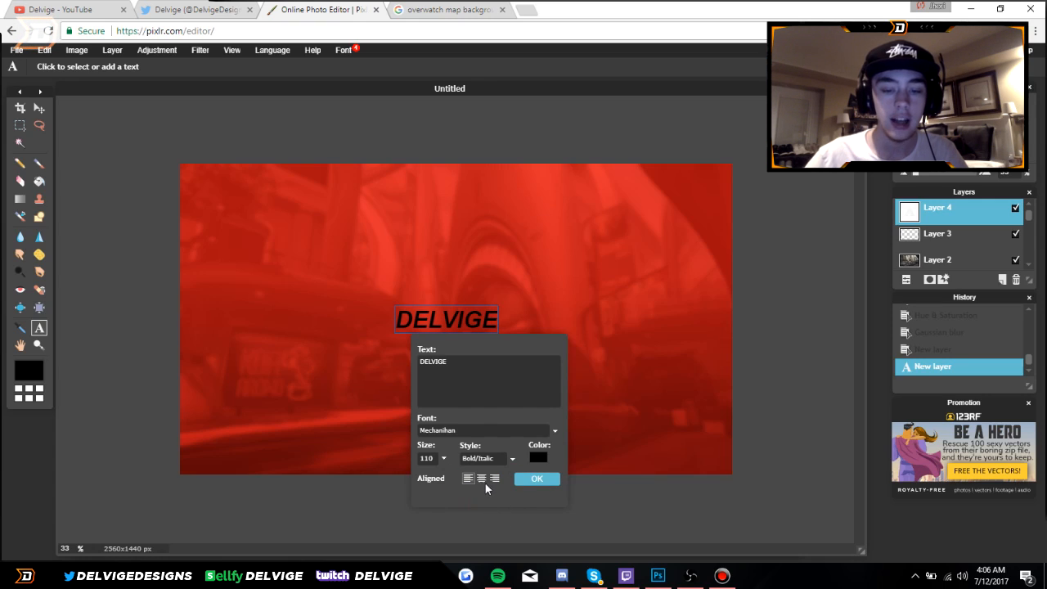
left_click(537, 477)
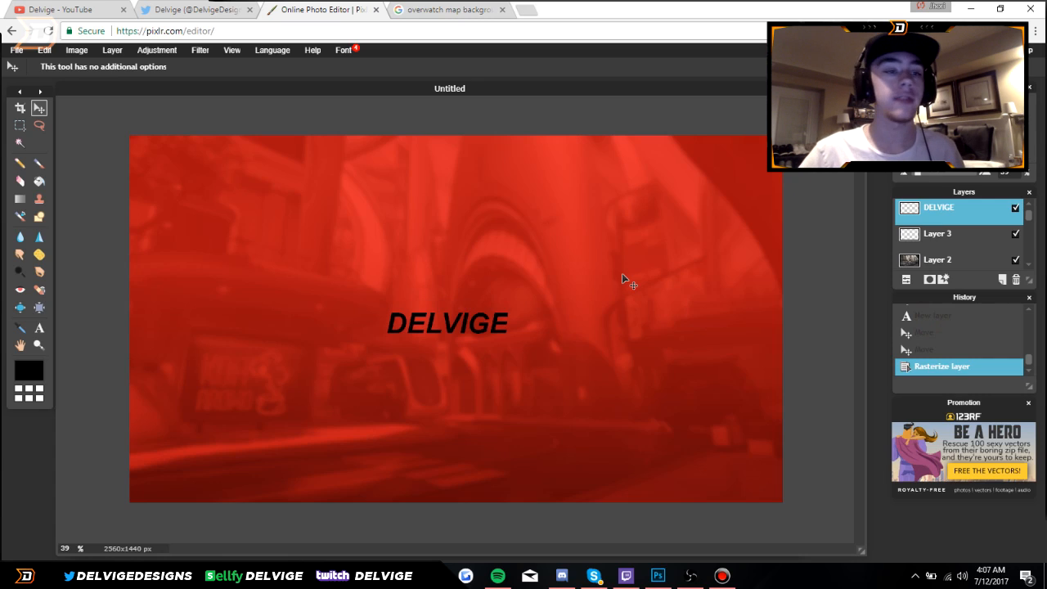
Free-transform the DELVIGE title to enlarge it and nudge it slightly higher.
left_click(45, 49)
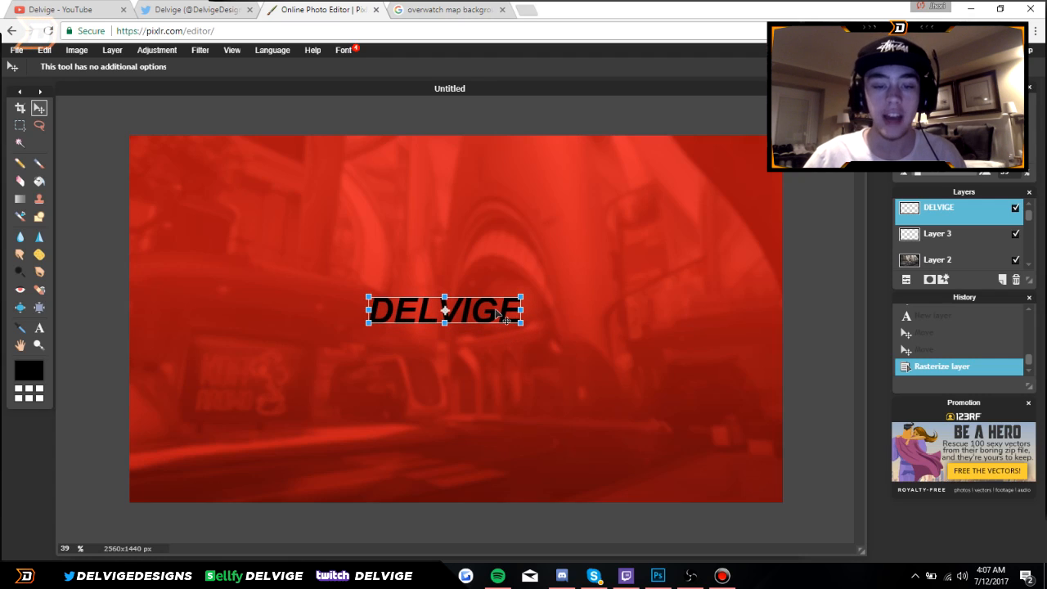
left_click_drag(445, 309, 451, 309)
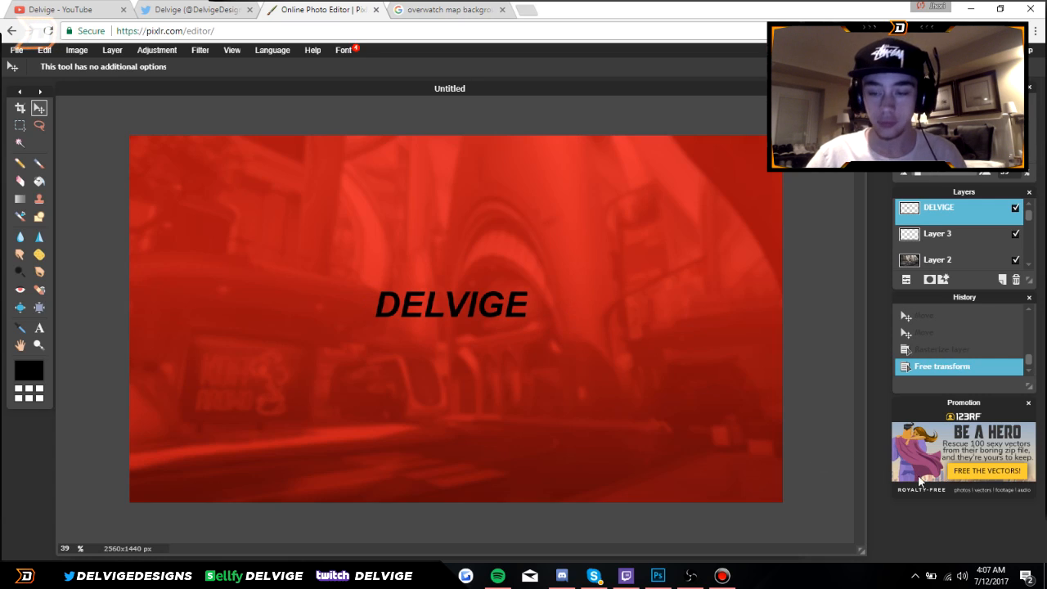
Add an italic 'Welcome to the channel!' text box beneath DELVIGE on a new layer.
left_click(1000, 279)
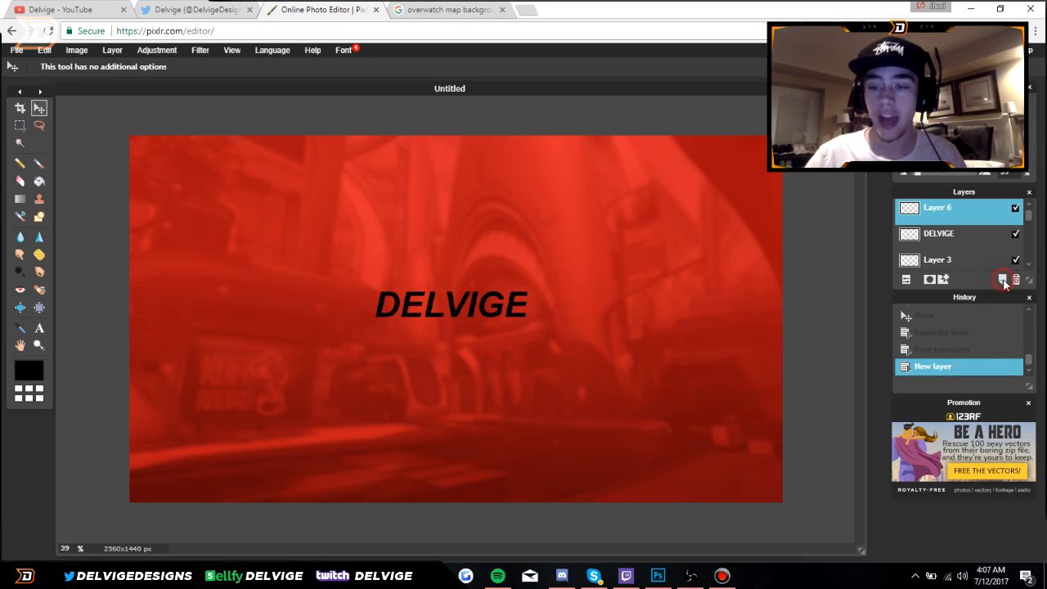
left_click(39, 327)
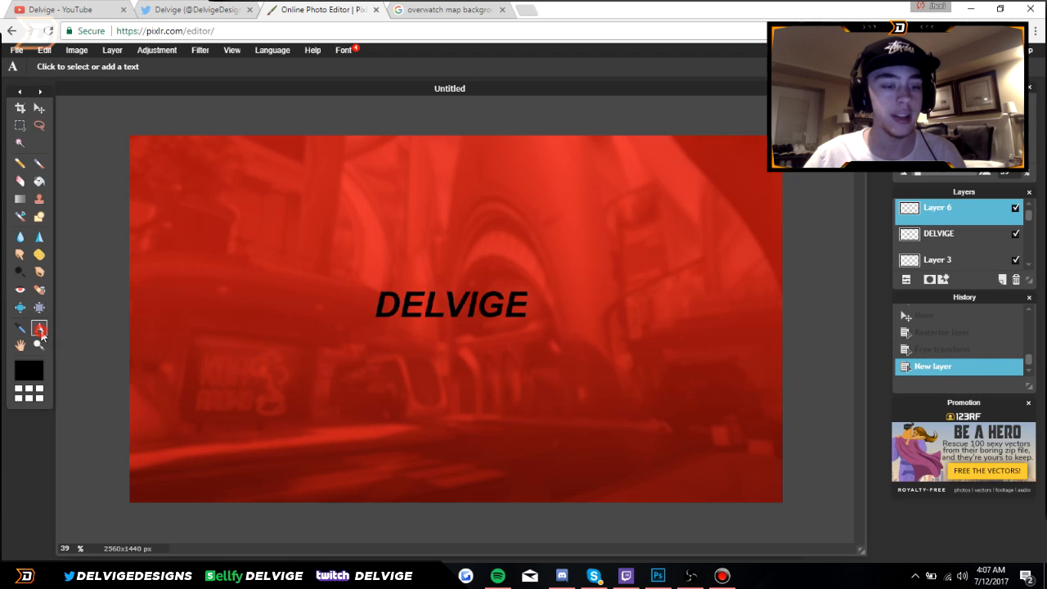
left_click(417, 346)
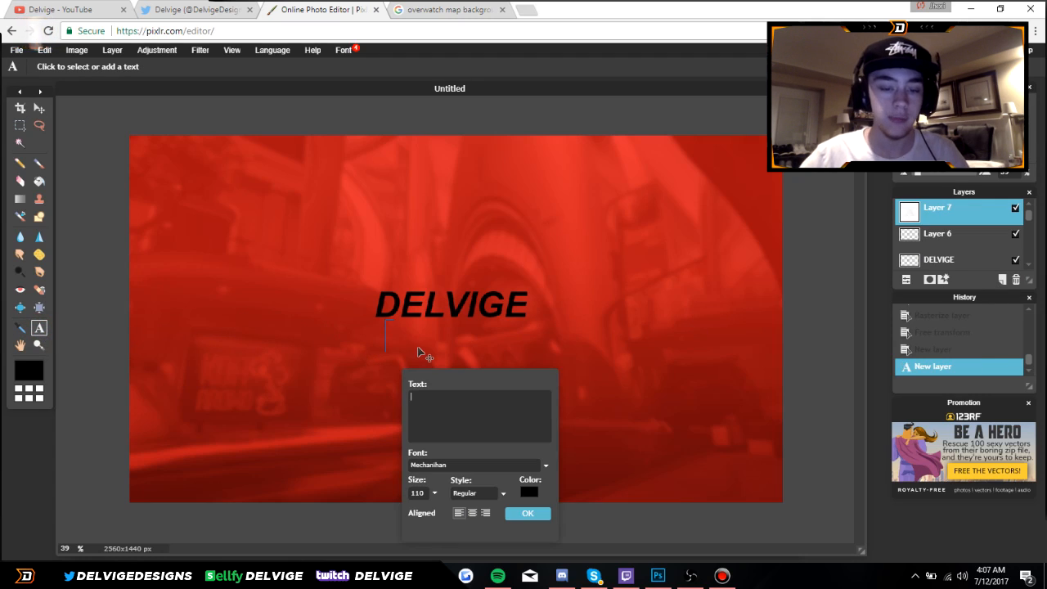
type("we")
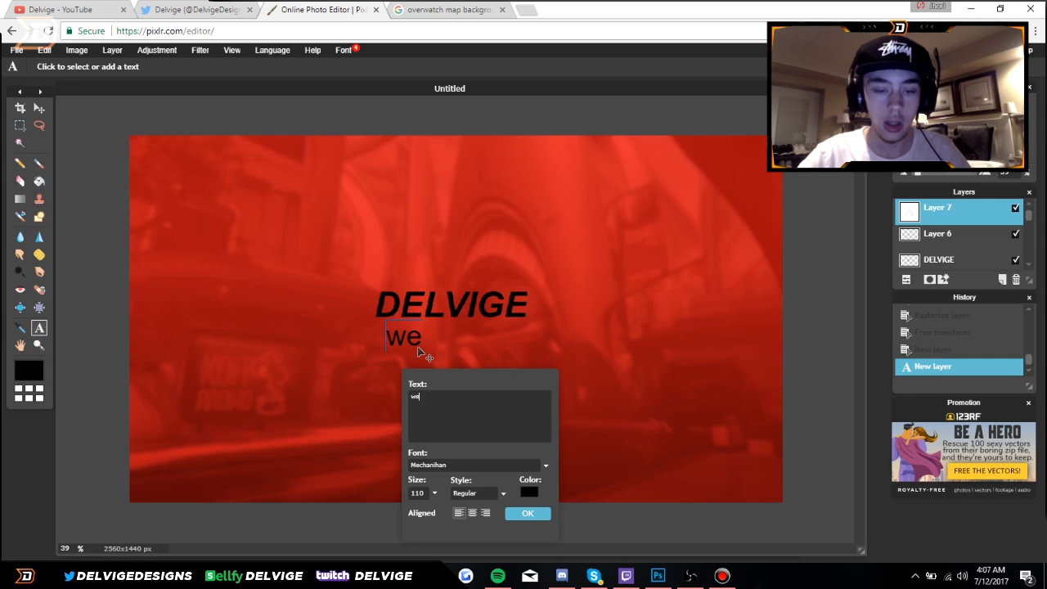
type("Welcome to the")
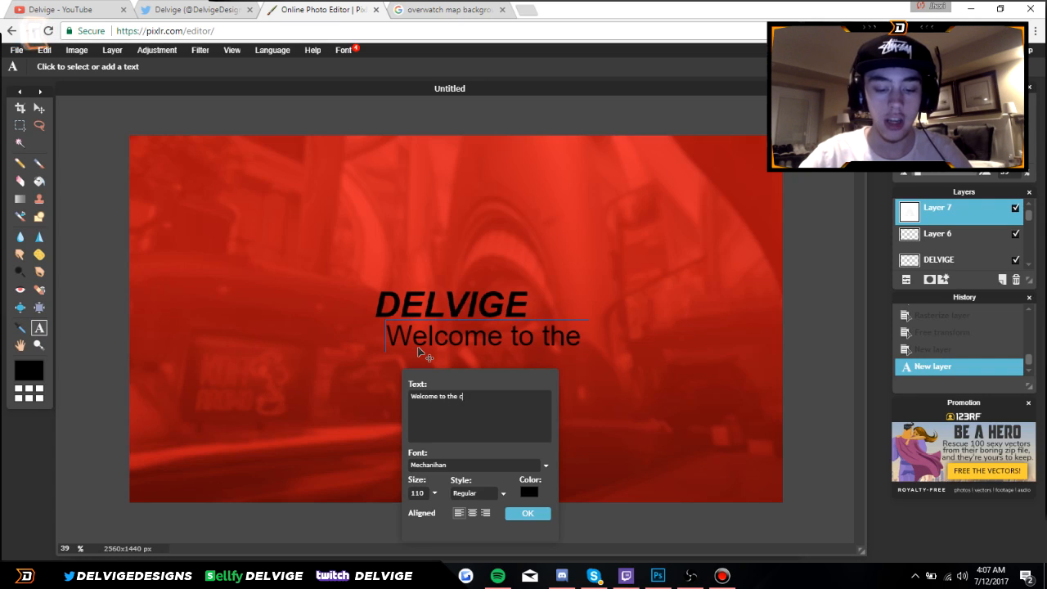
type("channel!")
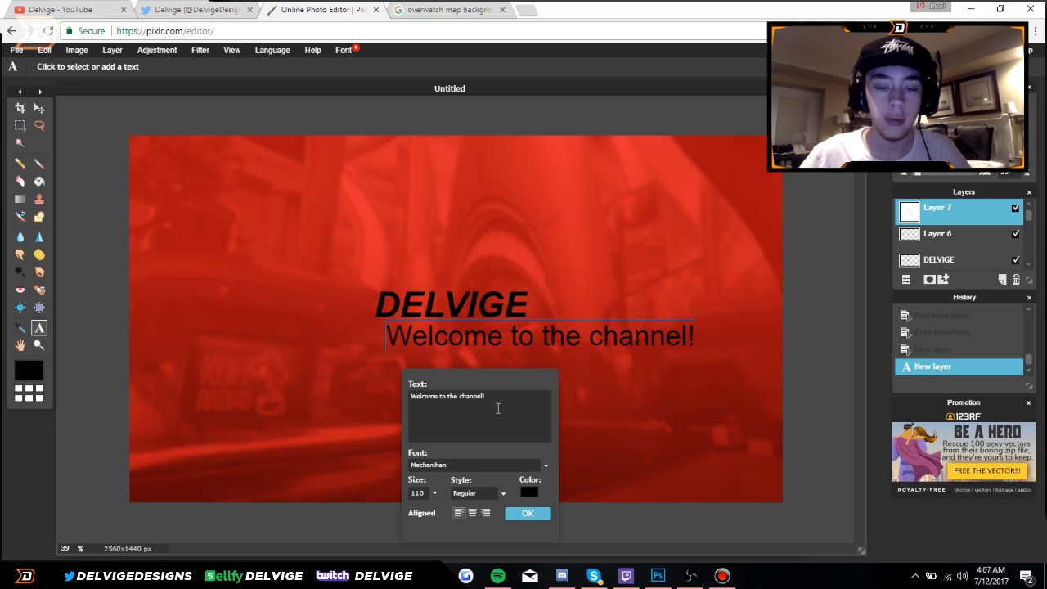
left_click(478, 492)
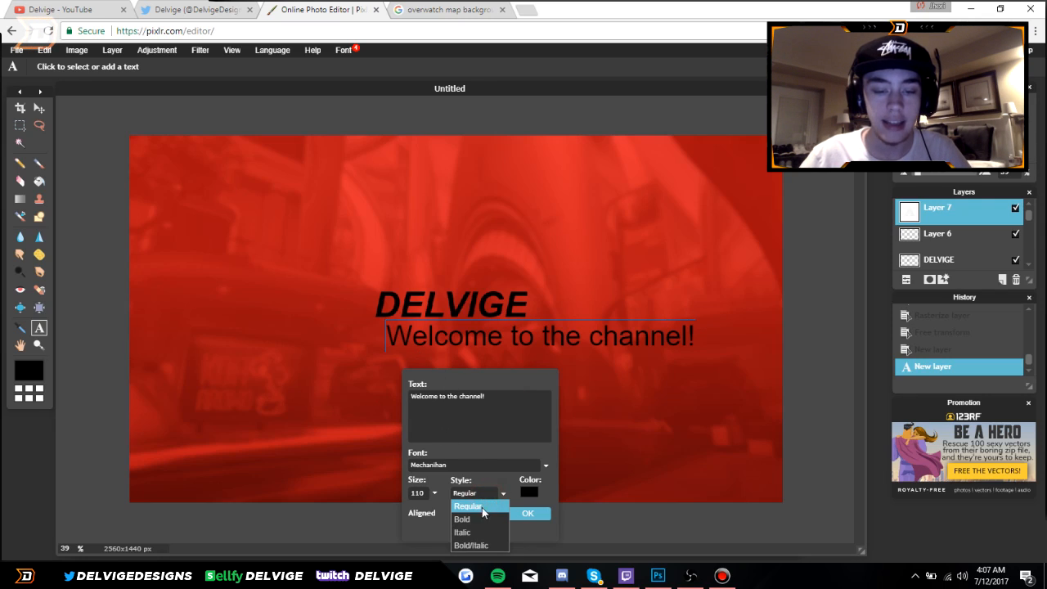
left_click(461, 531)
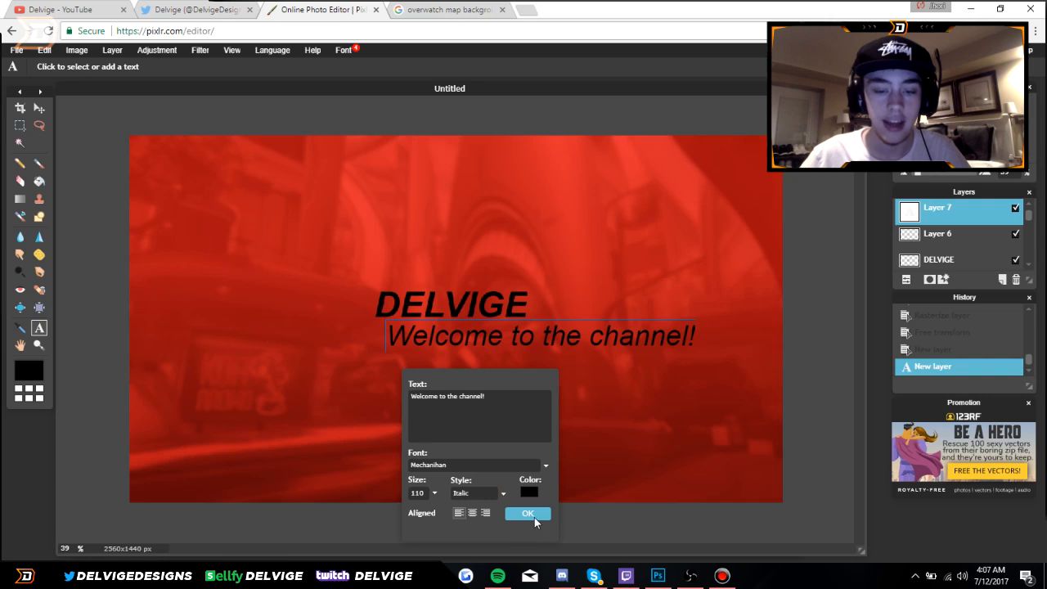
left_click(527, 514)
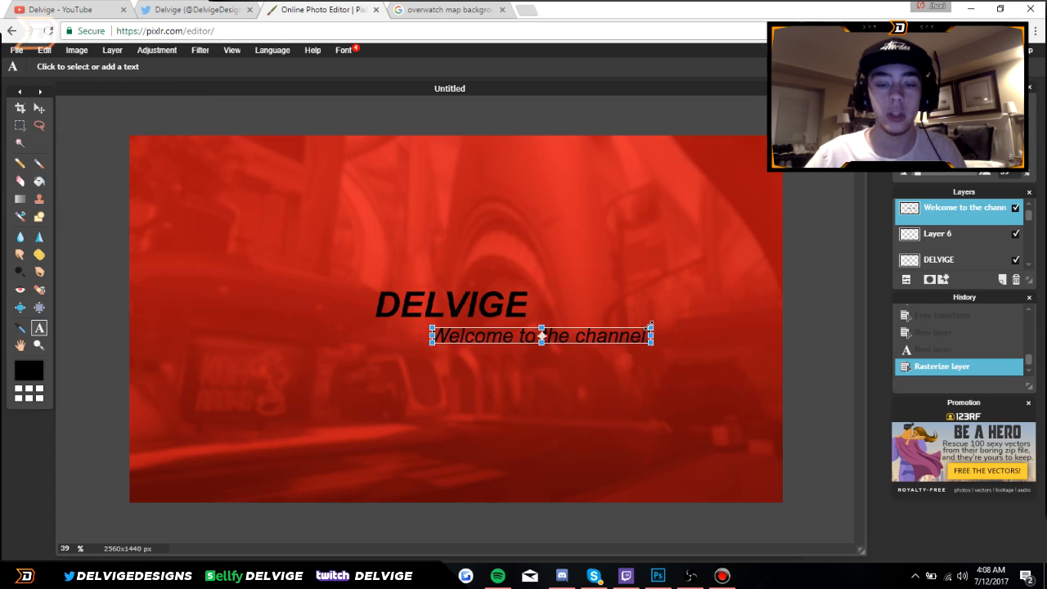
Scale the subtitle down with Free transform so it tucks under the title.
left_click_drag(539, 335, 445, 331)
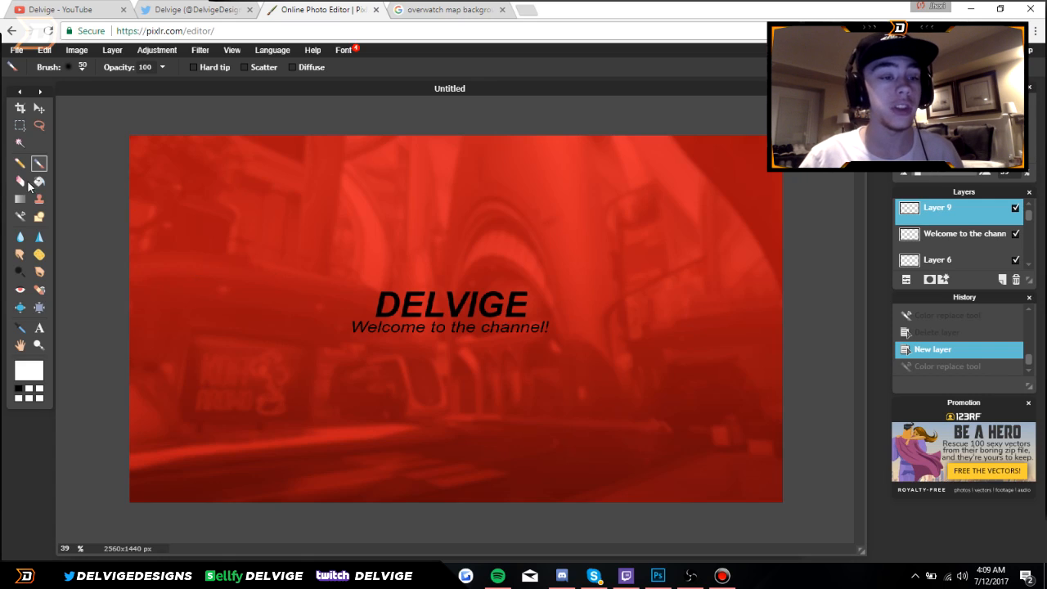
mouse_move(39, 163)
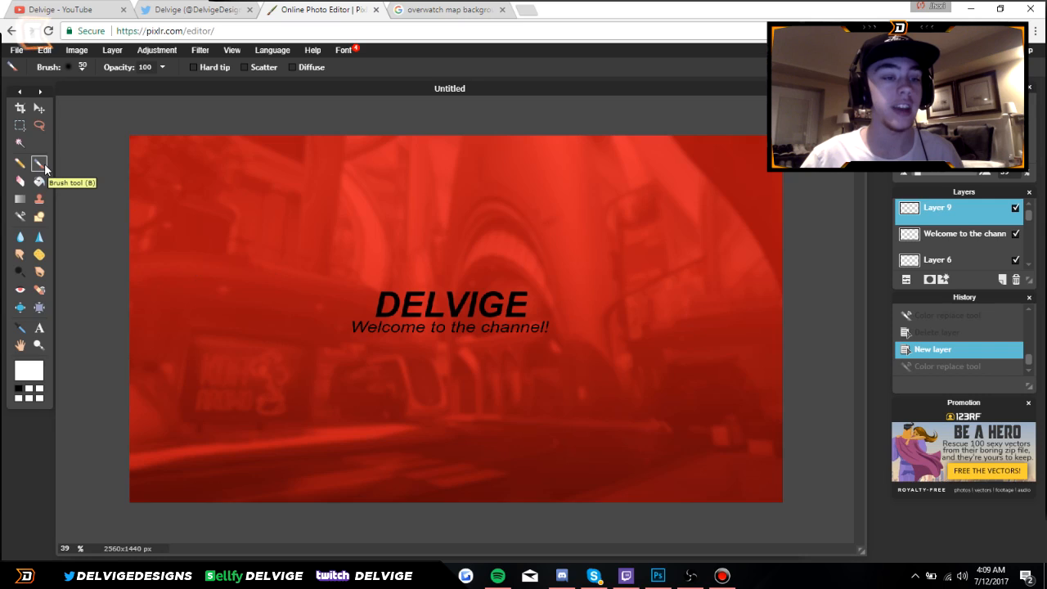
Brush a single large soft white glow spot on a new layer above the DELVIGE title.
left_click(82, 66)
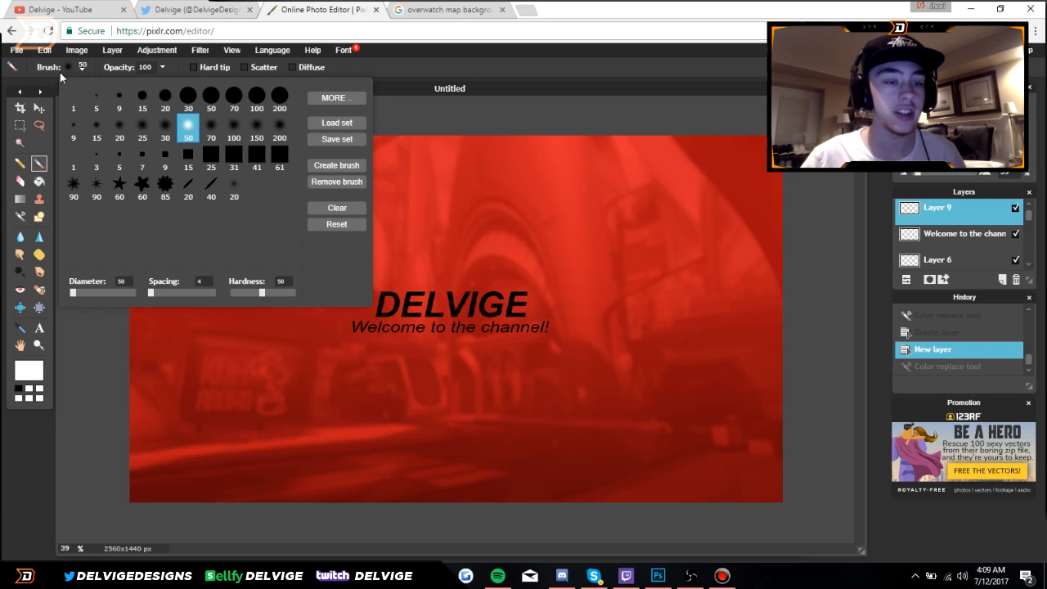
left_click_drag(73, 291, 134, 291)
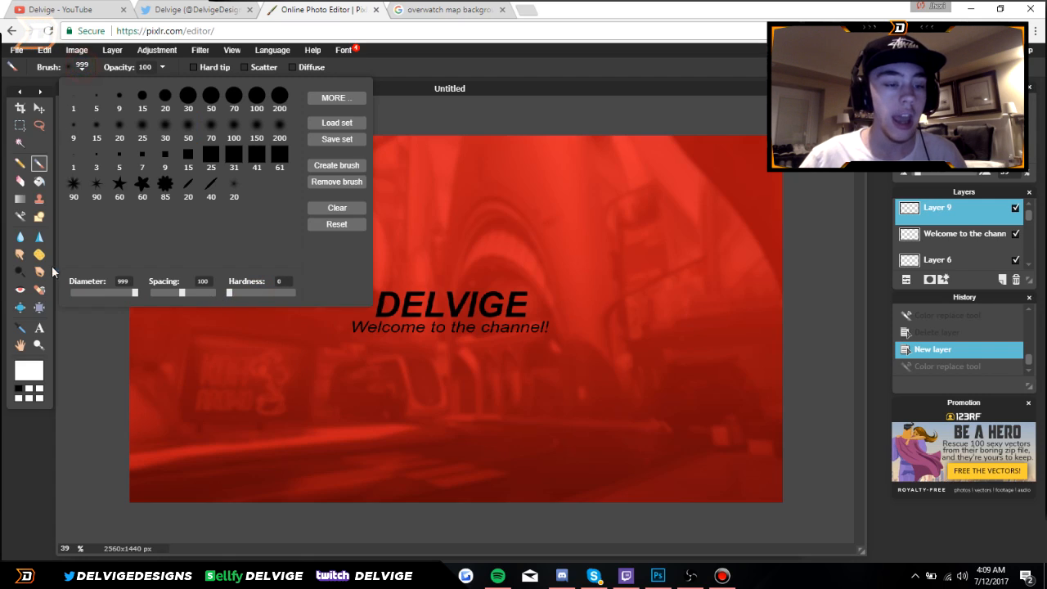
left_click(29, 370)
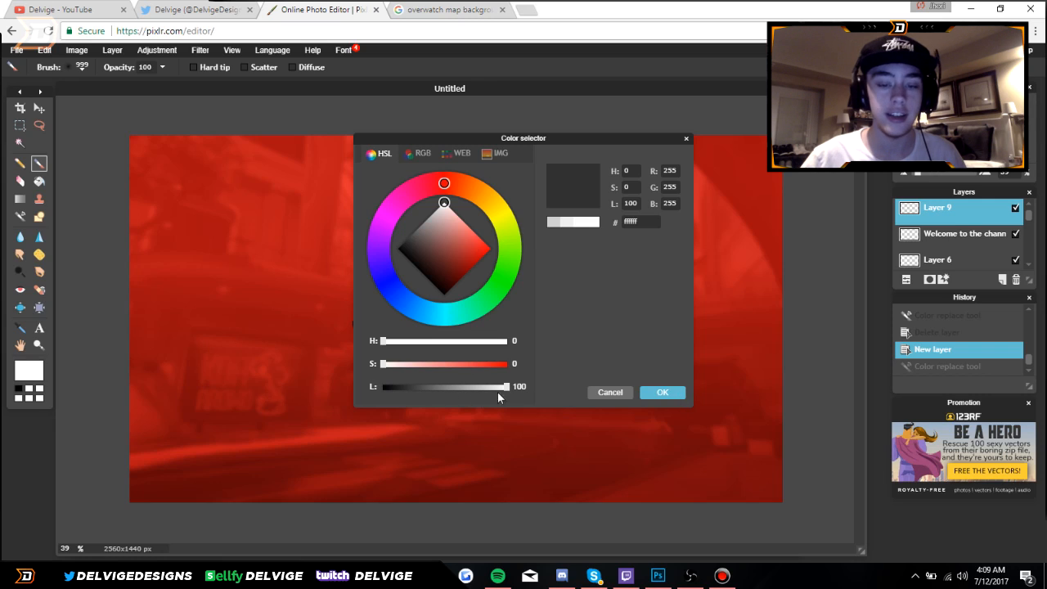
left_click(663, 392)
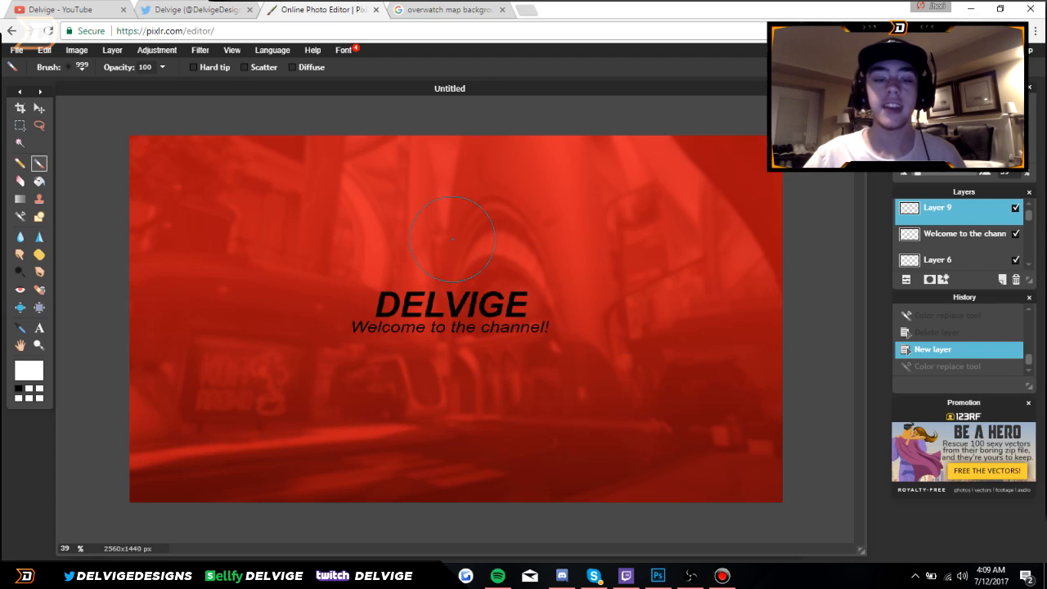
left_click(451, 239)
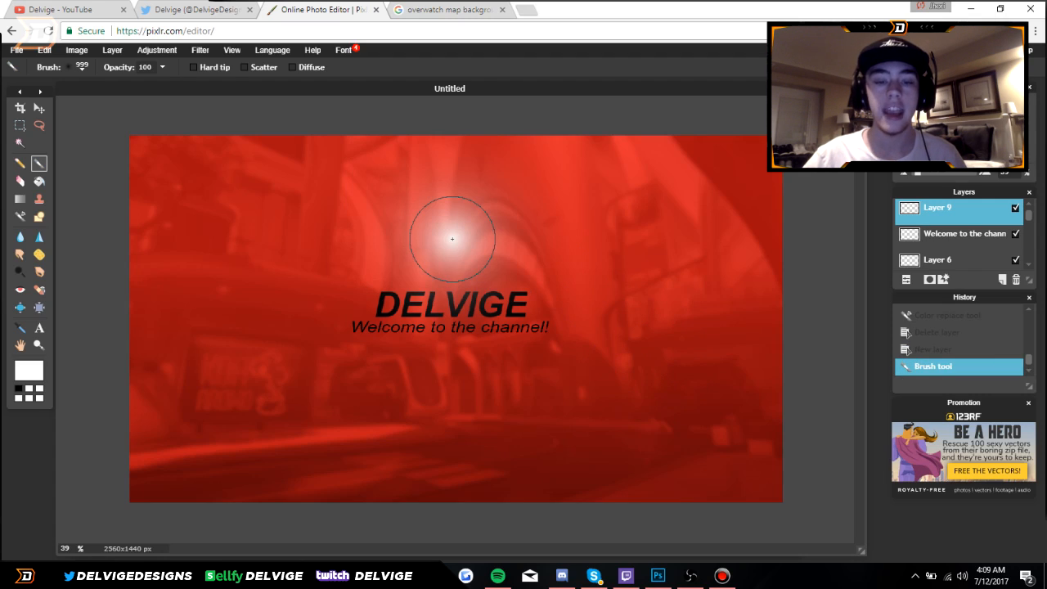
mouse_move(586, 326)
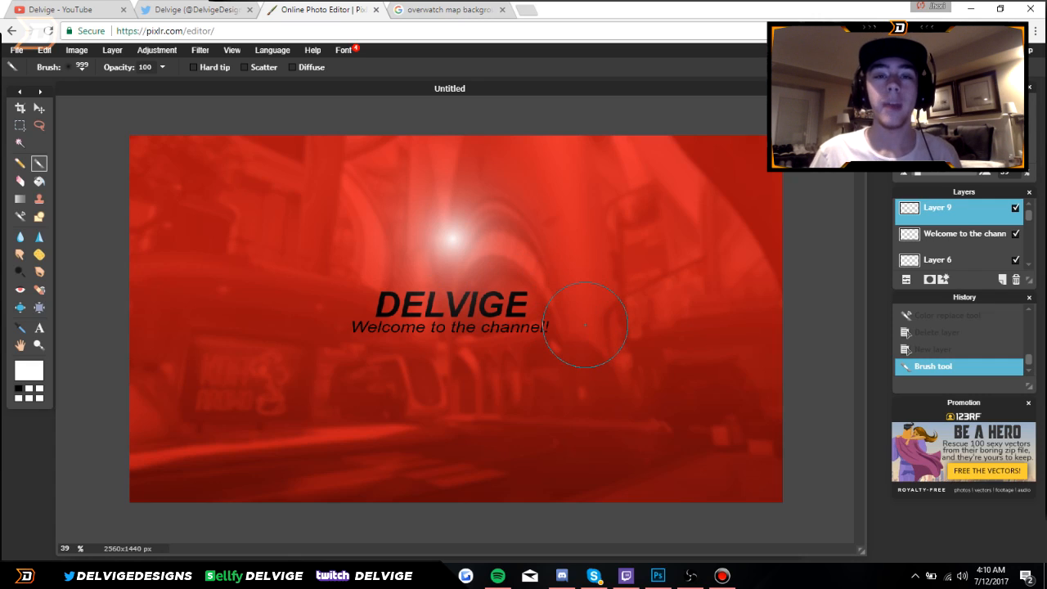
mouse_move(547, 134)
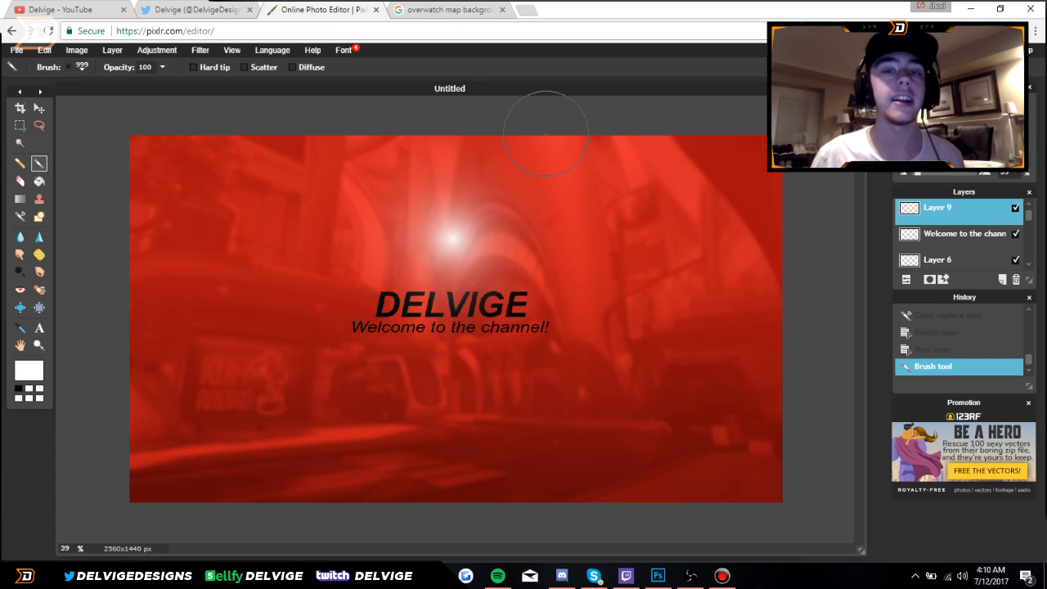
left_click(445, 9)
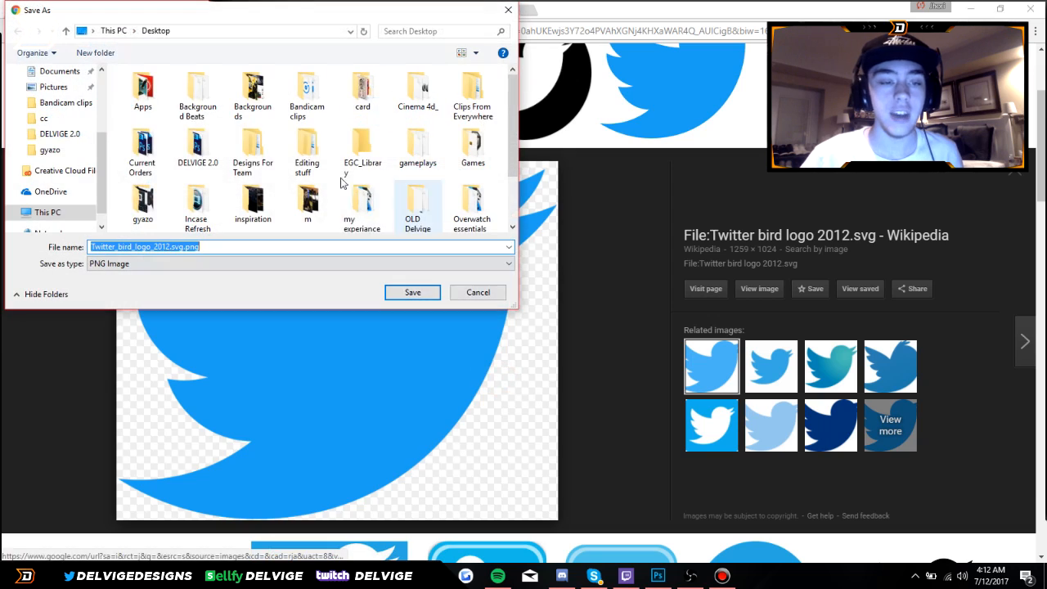
Save the Twitter bird logo from Google Images to the Desktop as 'twitter logo'.
type("twitter logo")
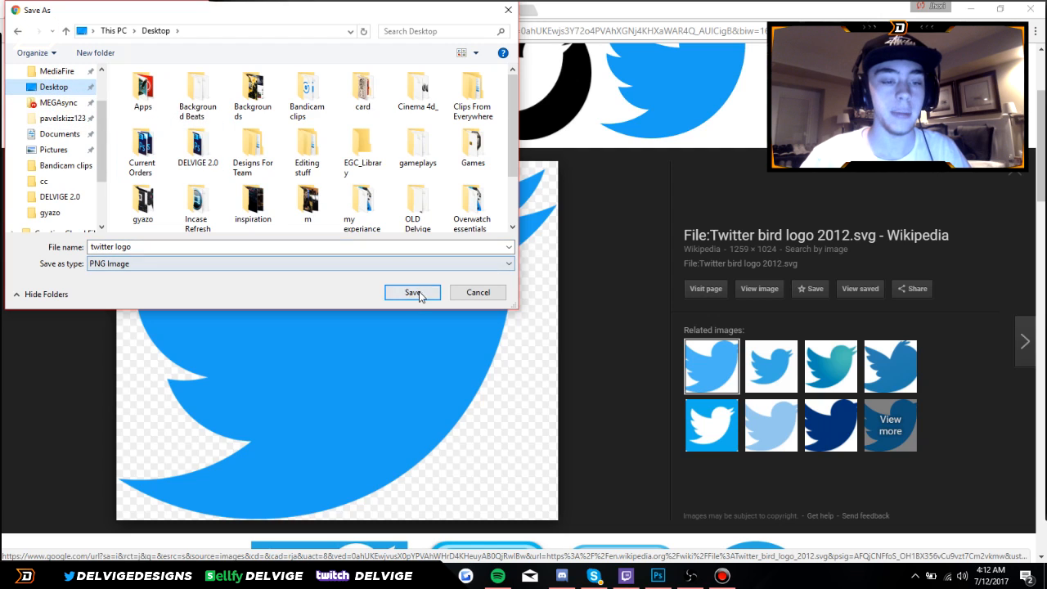
left_click(412, 291)
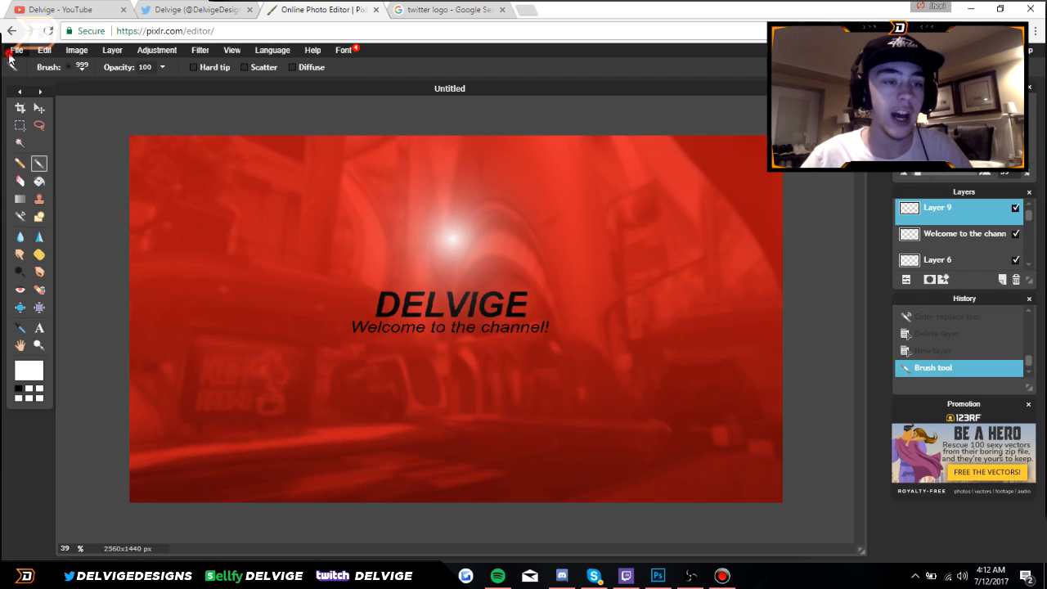
Paste the Twitter bird logo as a new layer, shrink it and place it left of DELVIGE.
left_click(16, 49)
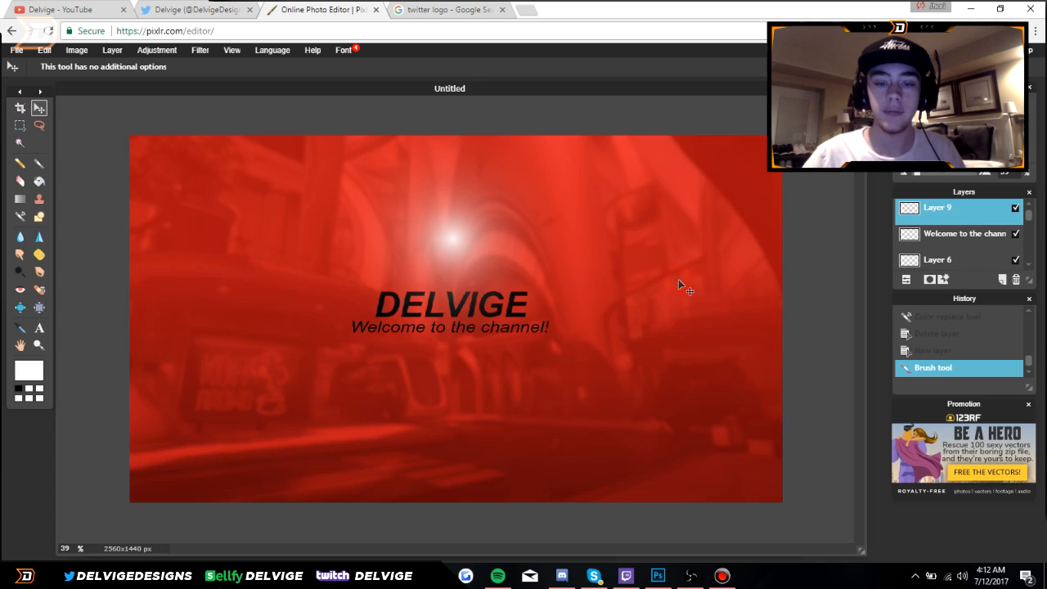
key("ctrl+v")
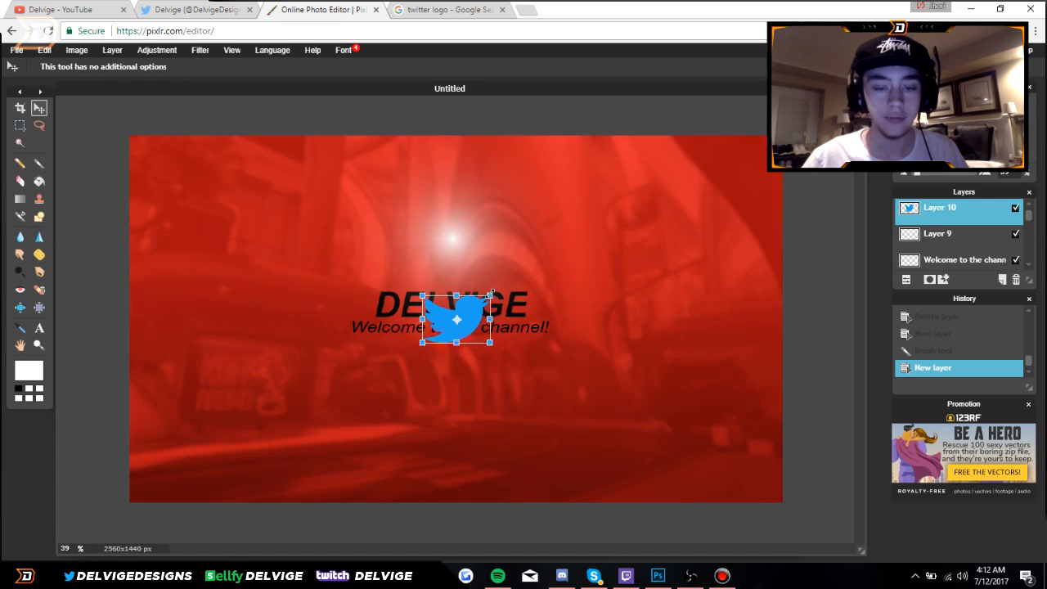
left_click_drag(456, 319, 319, 314)
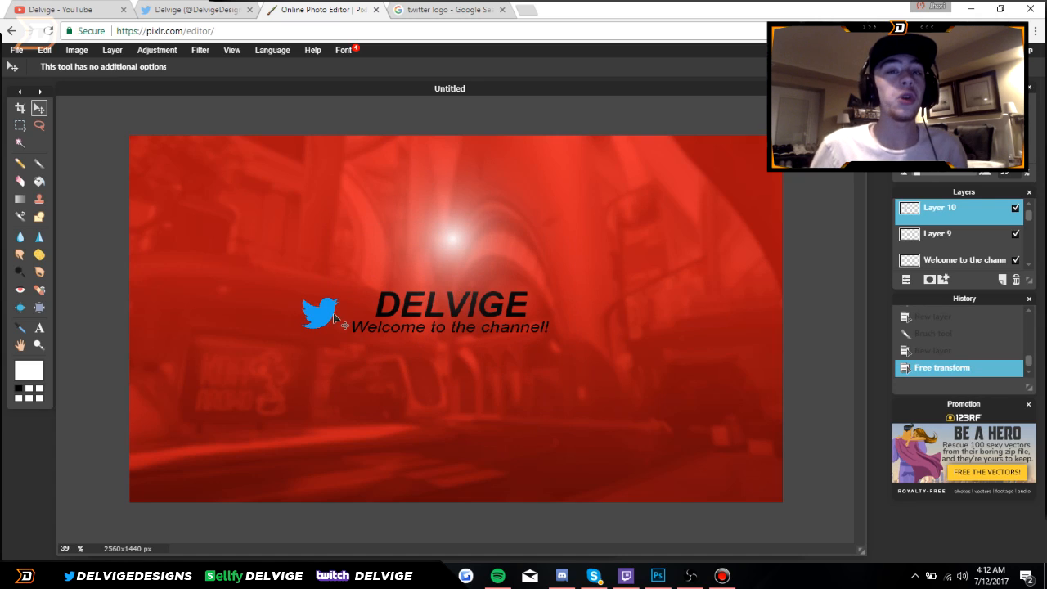